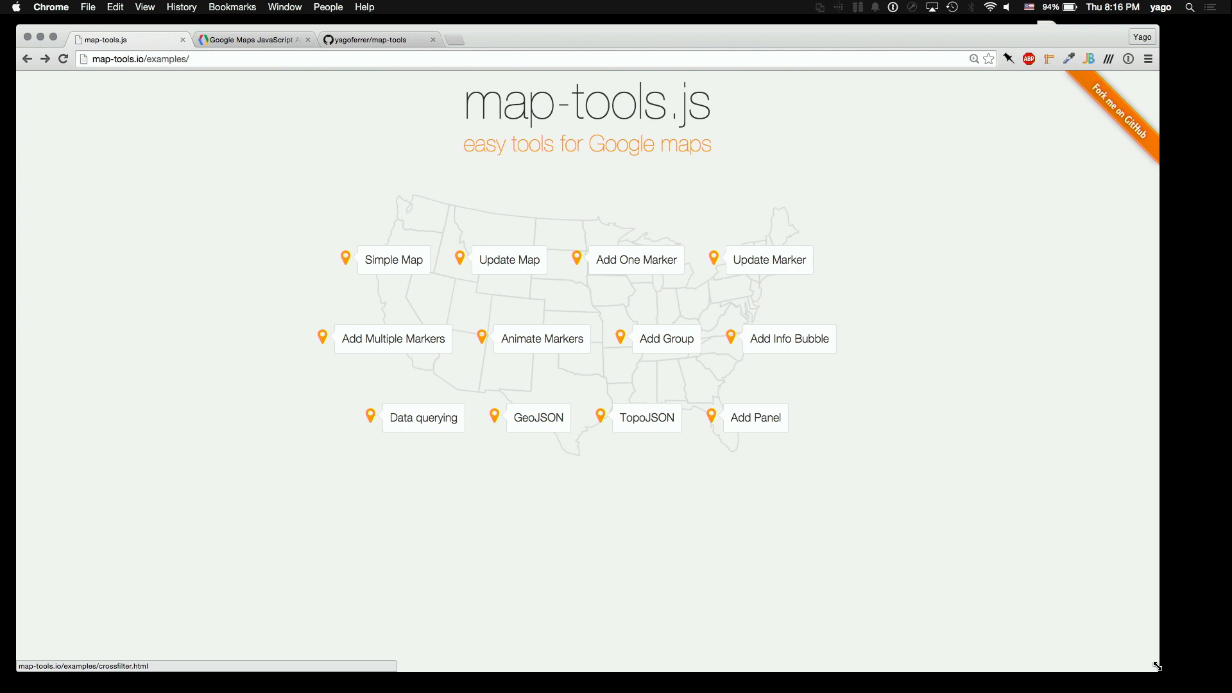
mouse_move(822, 524)
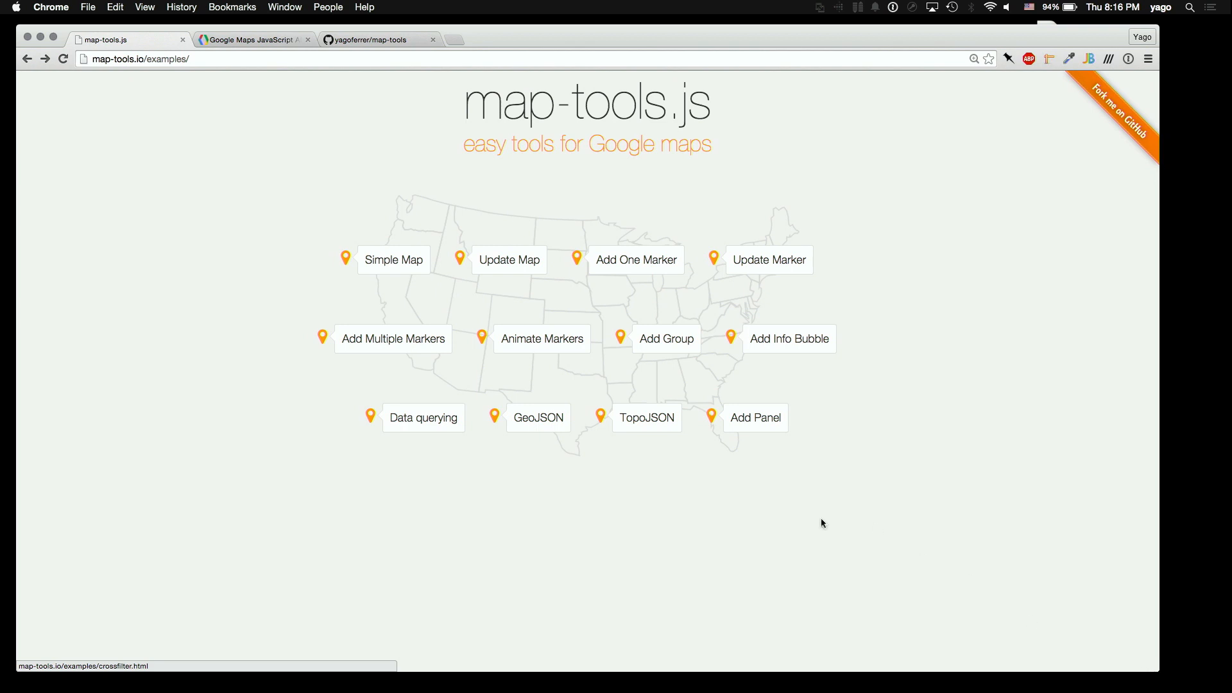
mouse_move(665, 387)
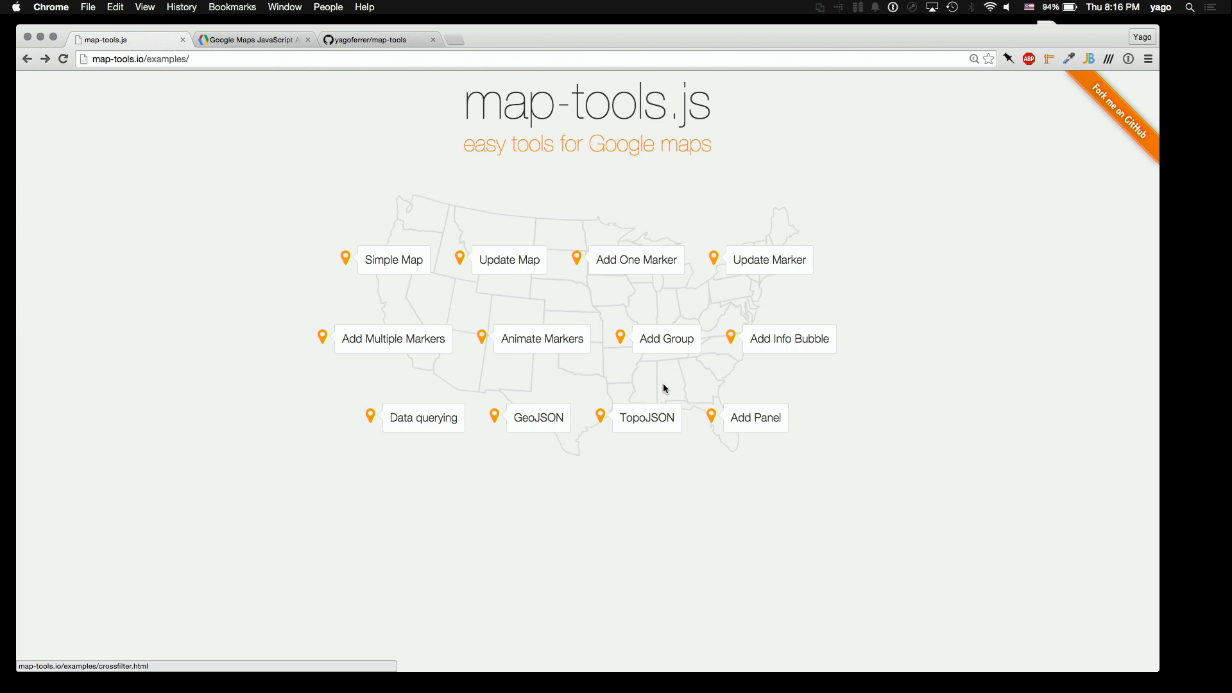
mouse_move(549, 476)
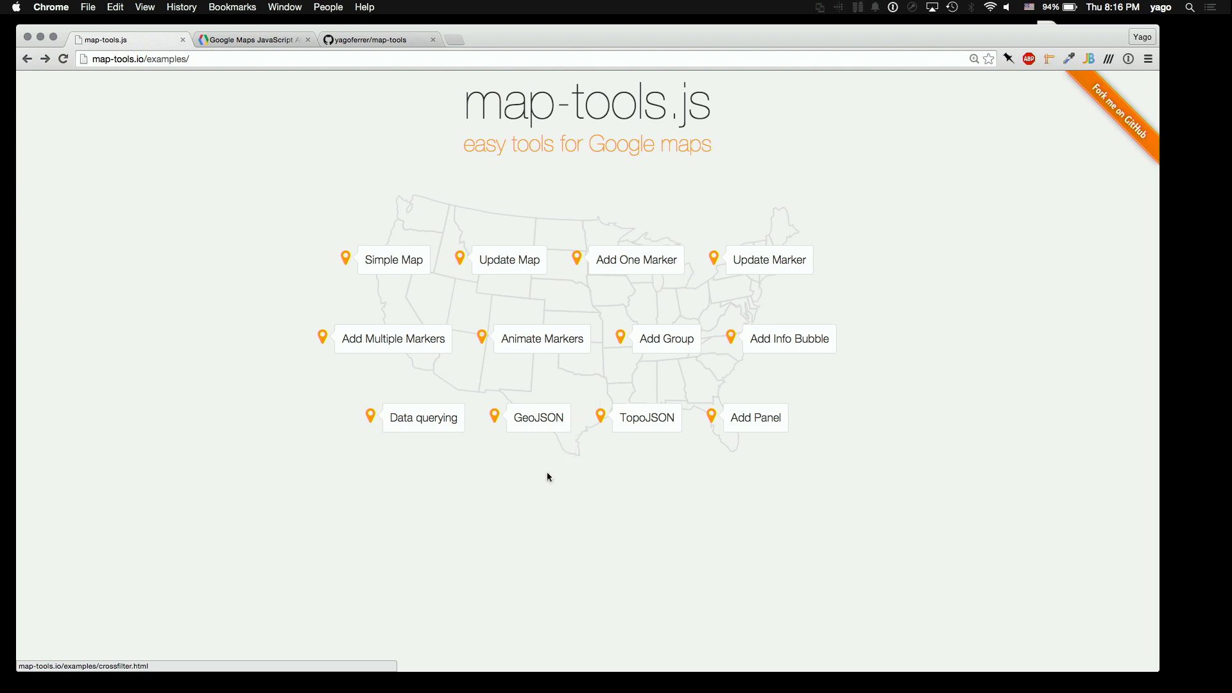
mouse_move(573, 493)
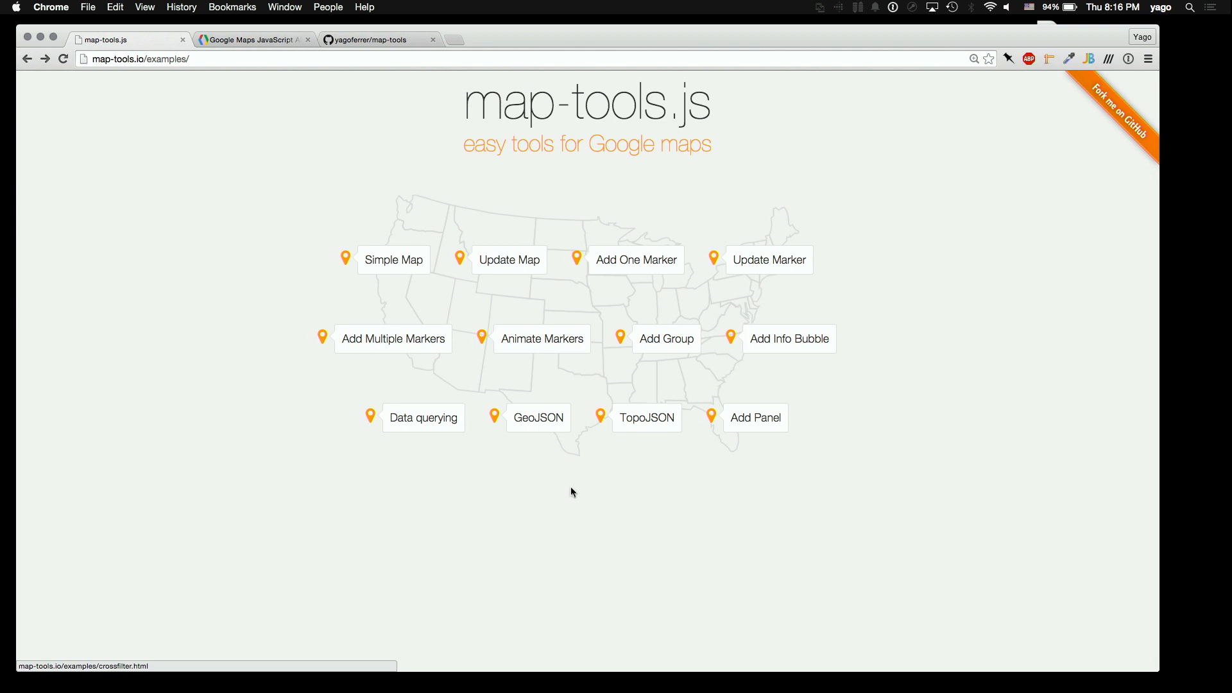
mouse_move(518, 524)
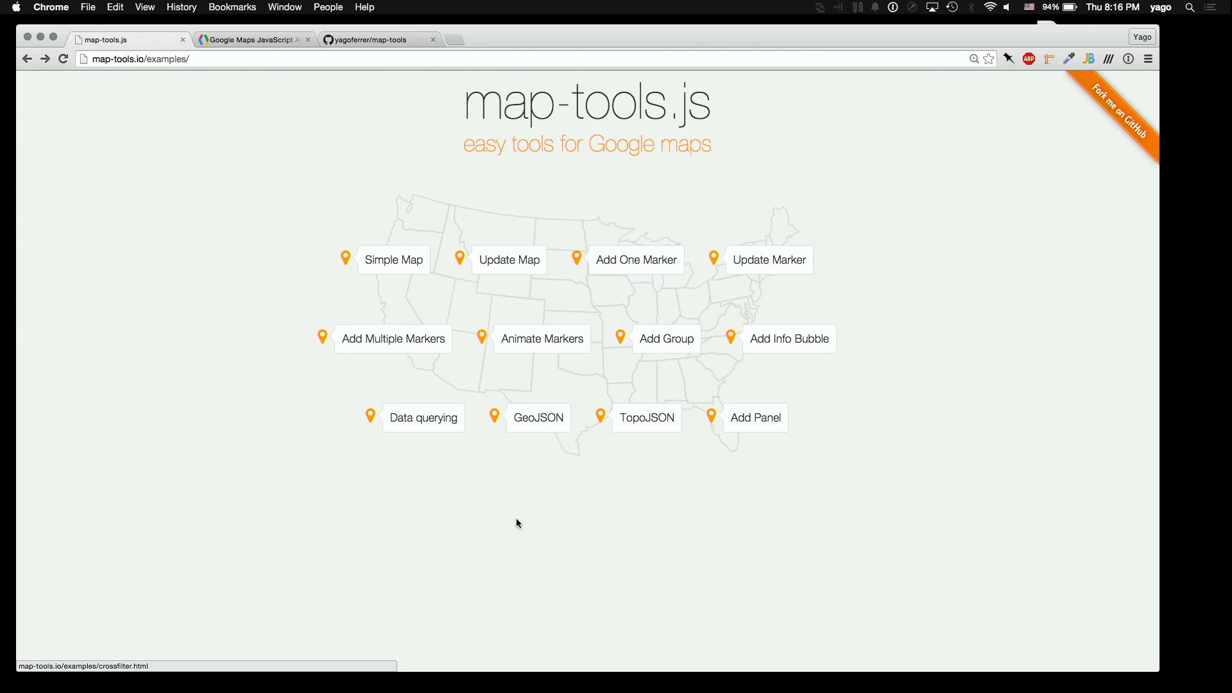
mouse_move(514, 512)
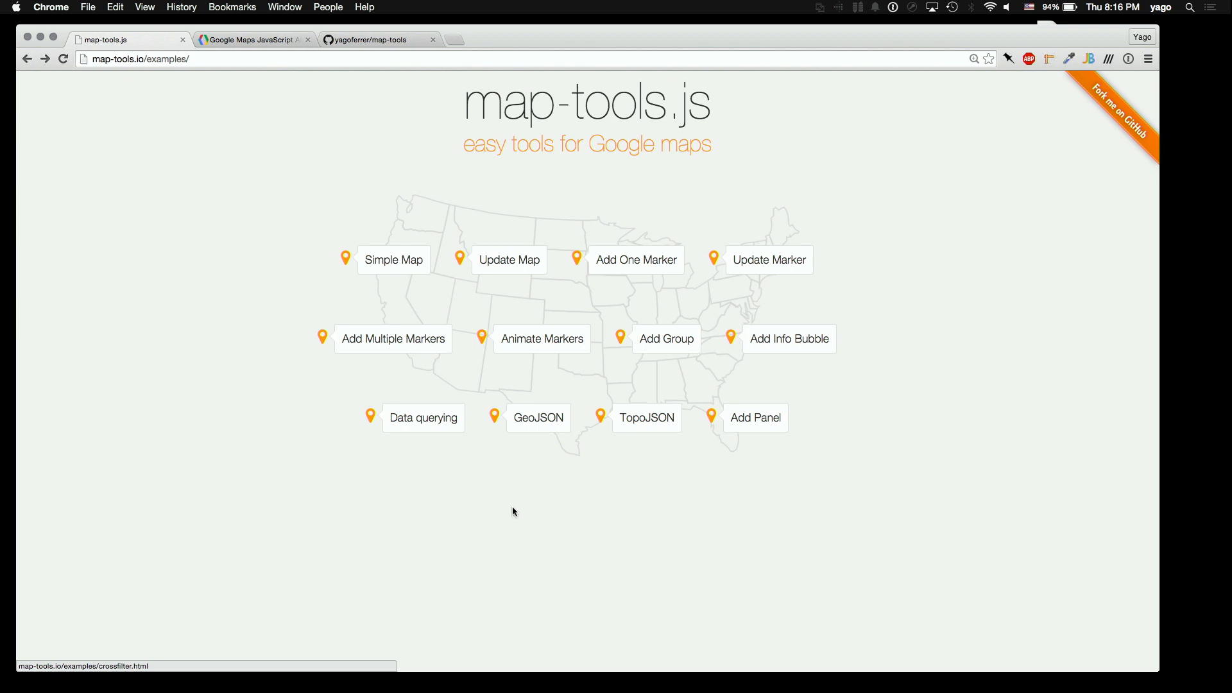
mouse_move(493, 385)
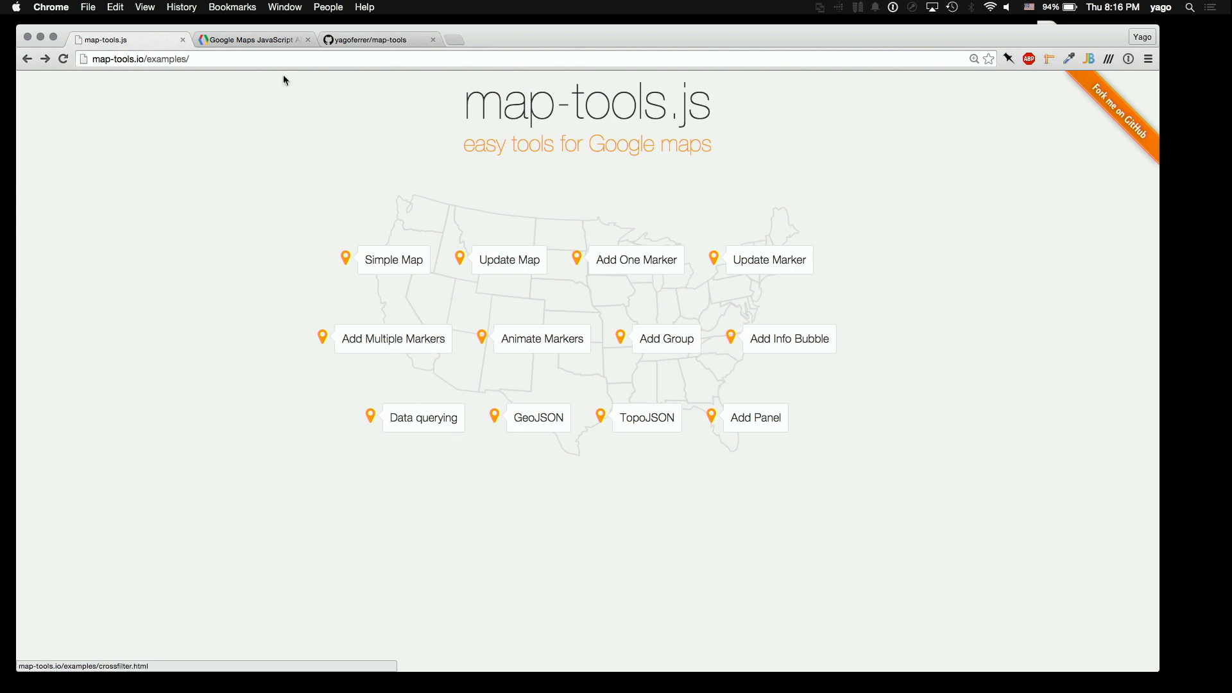
Switch to the Google Maps API reference and scroll its contents down to the Data and Overlays classes
click(251, 38)
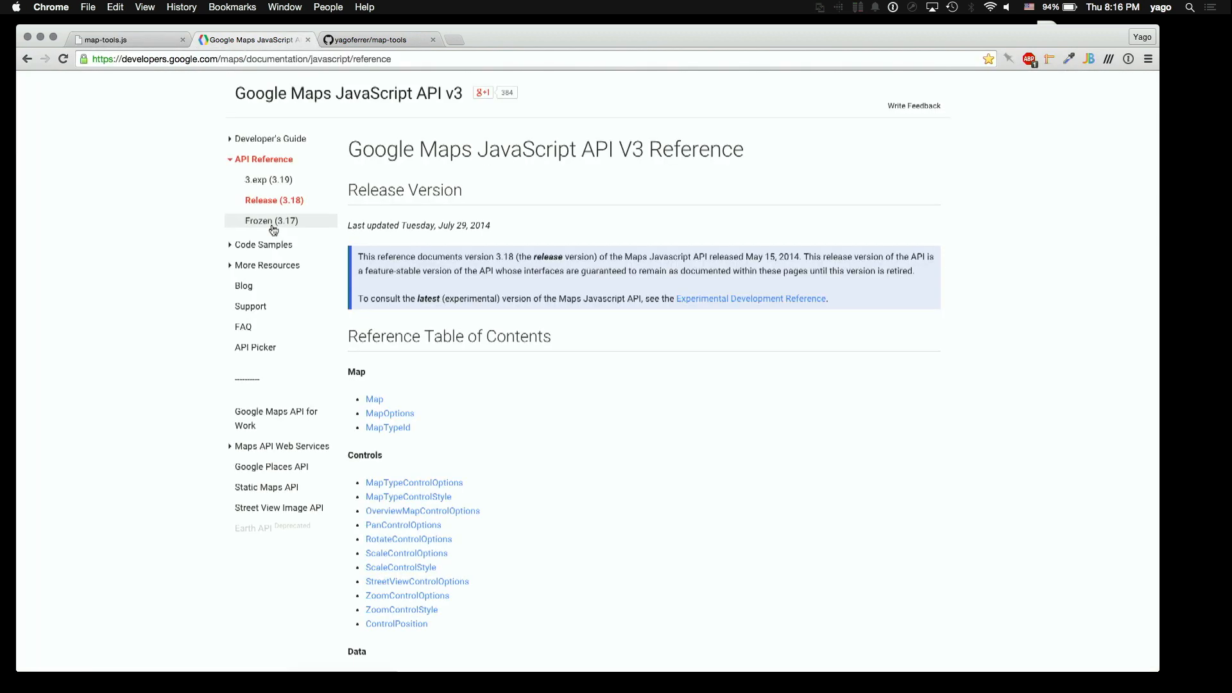
scroll(down, 3)
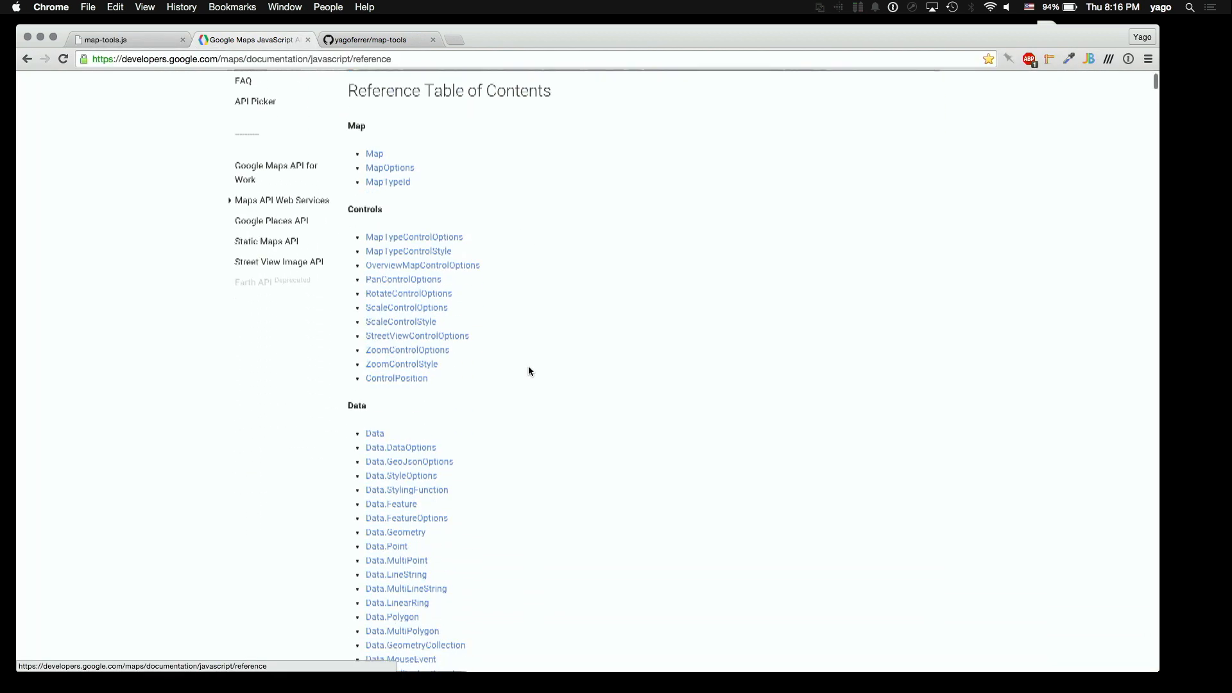
scroll(down, 3)
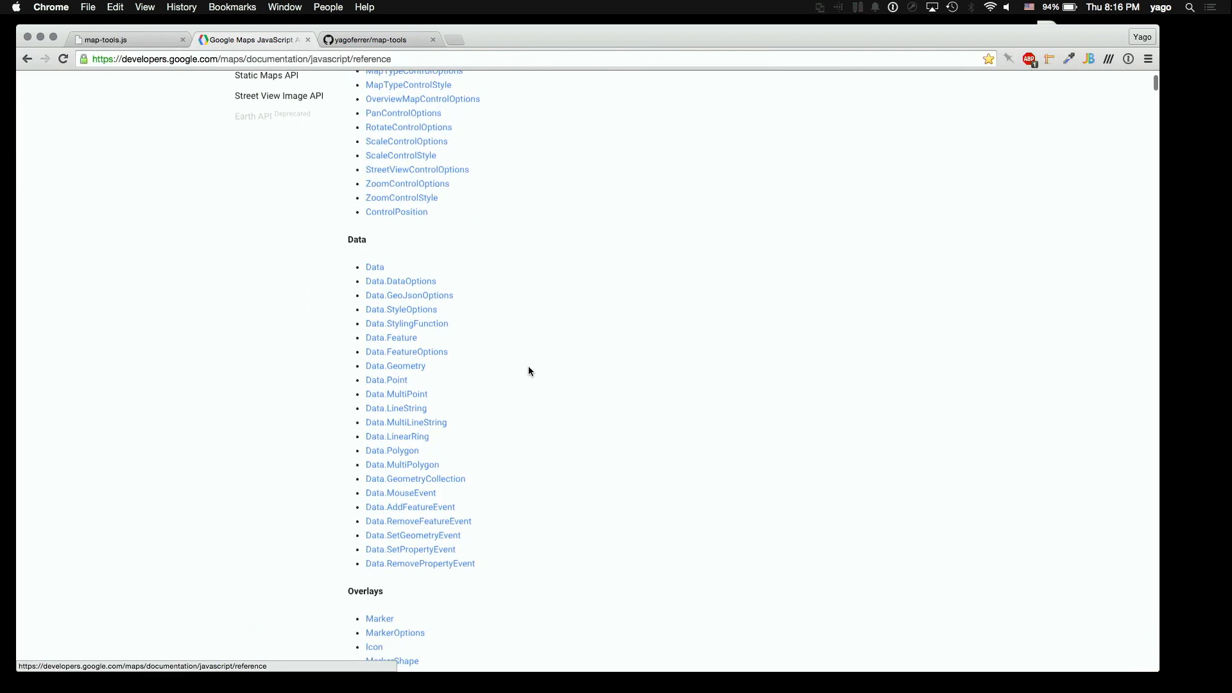
scroll(down, 3)
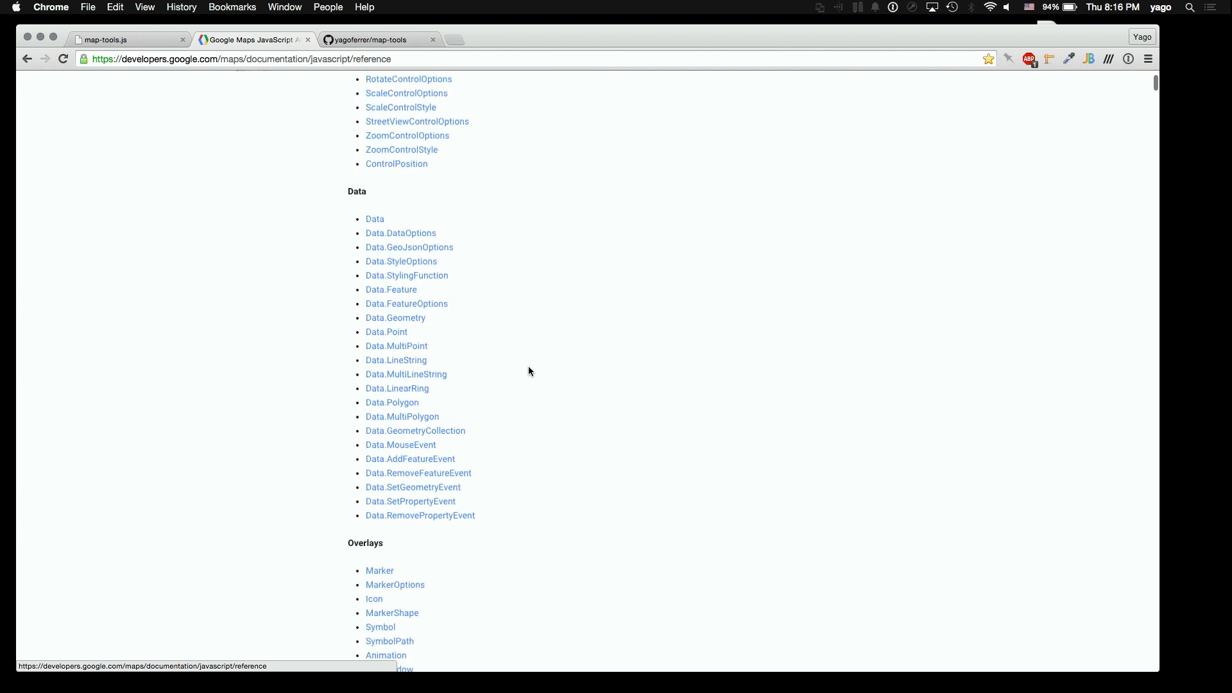
scroll(down, 3)
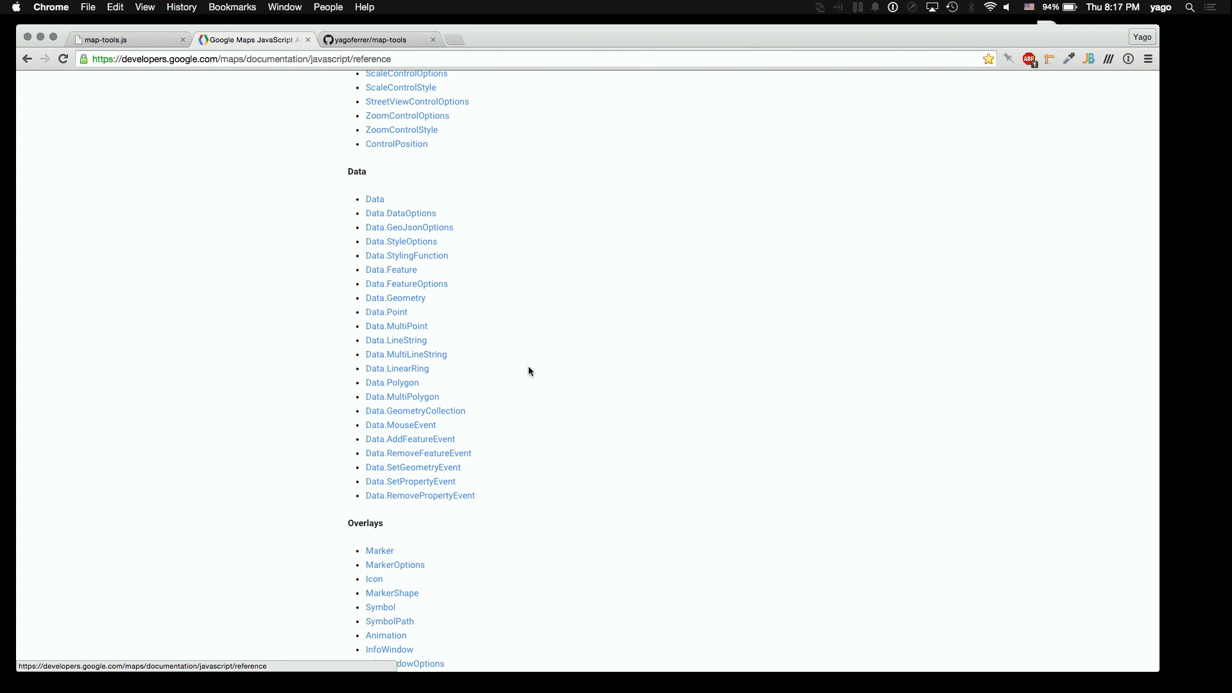
mouse_move(308, 150)
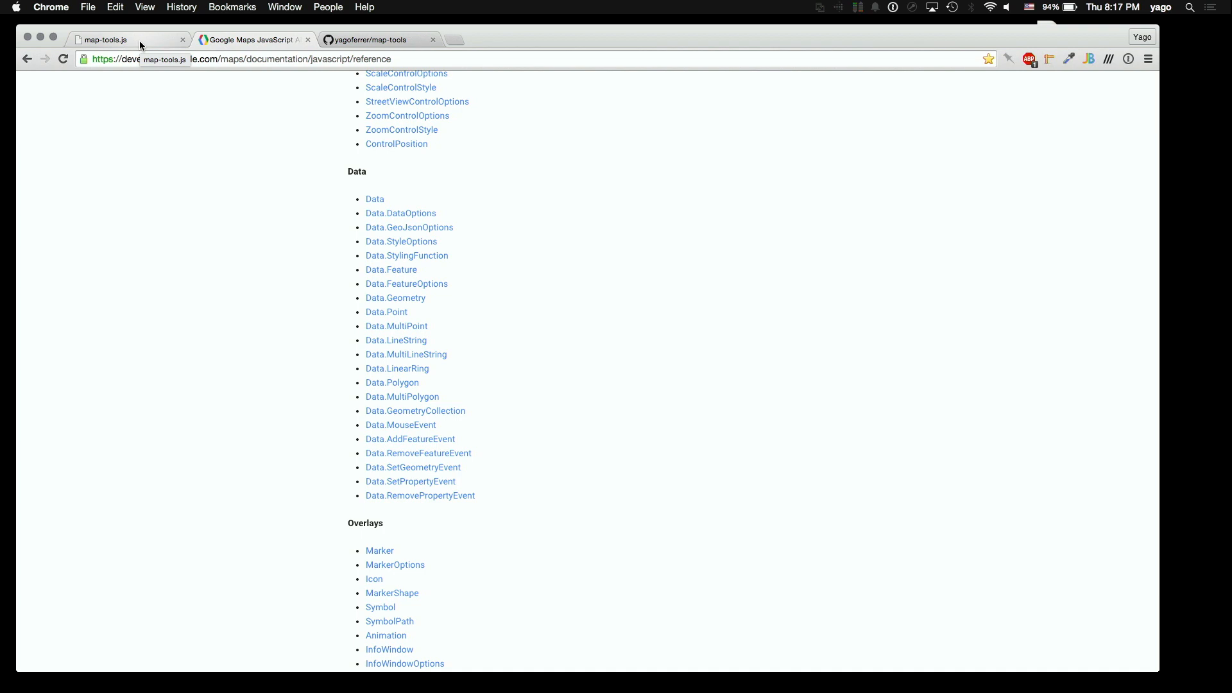
Switch to the yagoferrer/map-tools GitHub tab and scroll to the map-tools 0.5.0 README
click(369, 40)
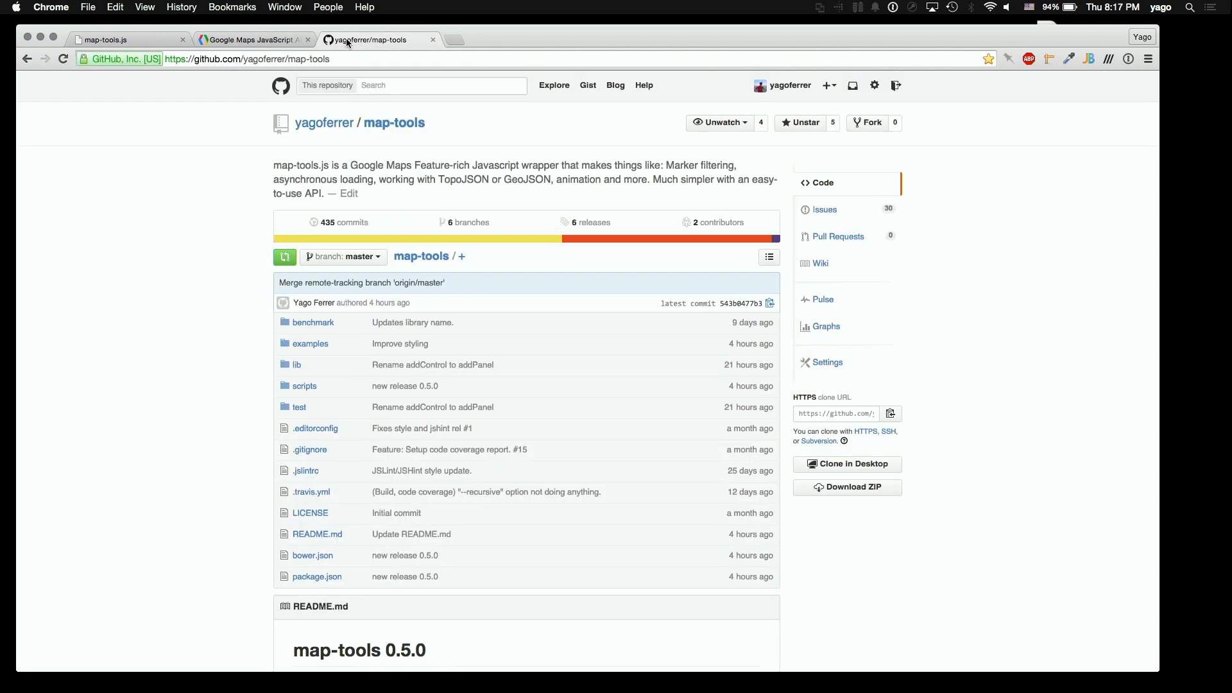
mouse_move(348, 40)
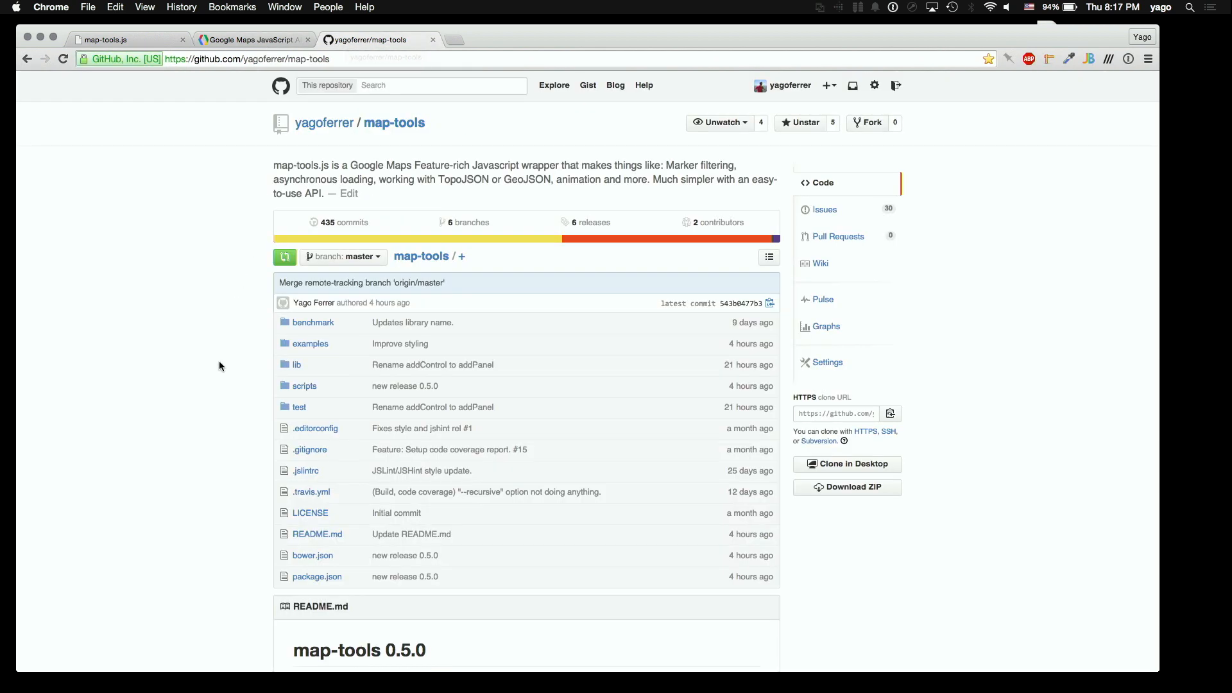
scroll(down, 3)
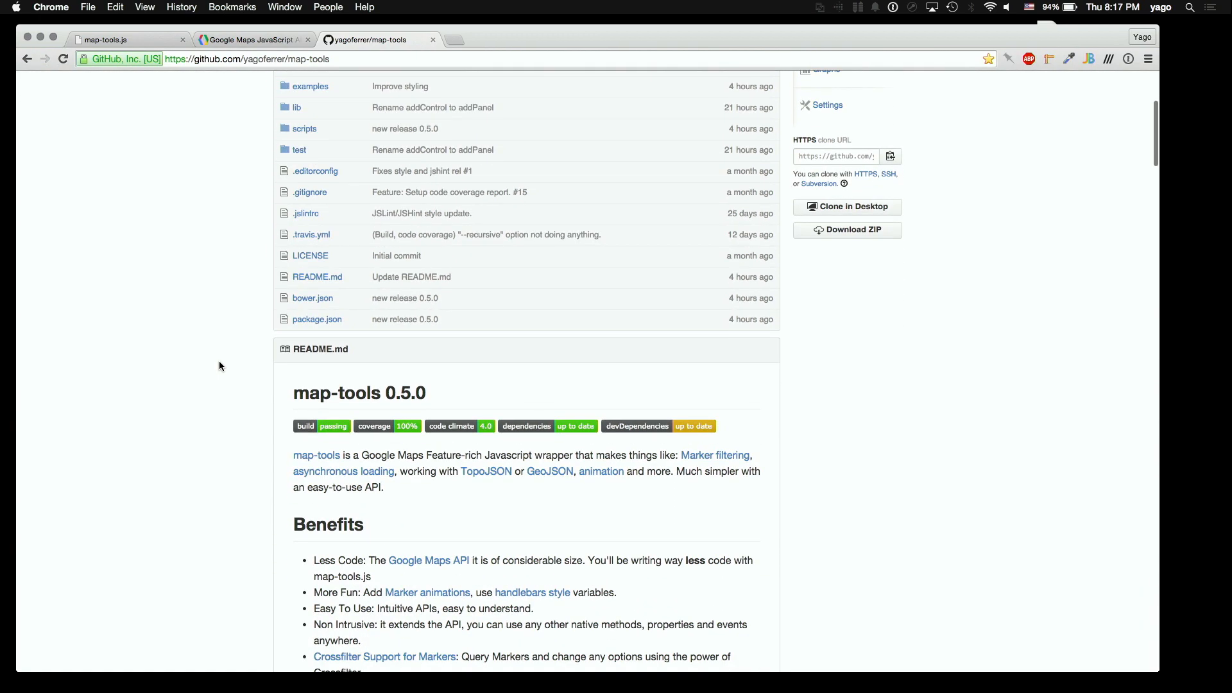
scroll(down, 3)
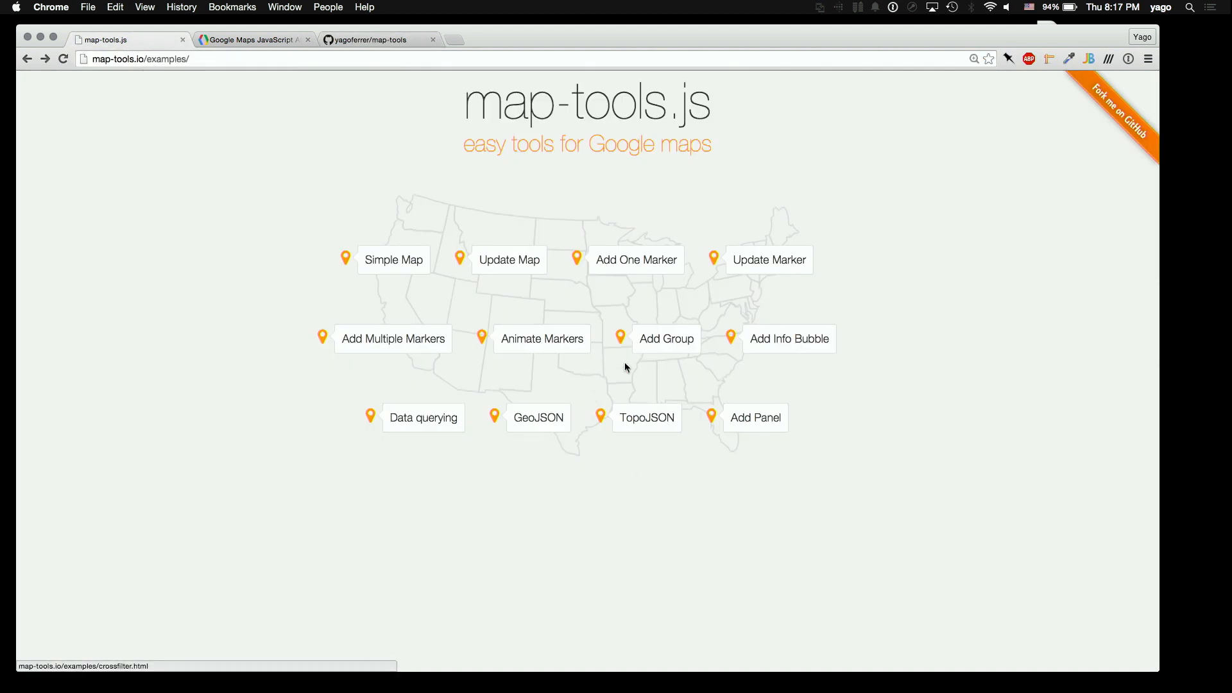
mouse_move(406, 290)
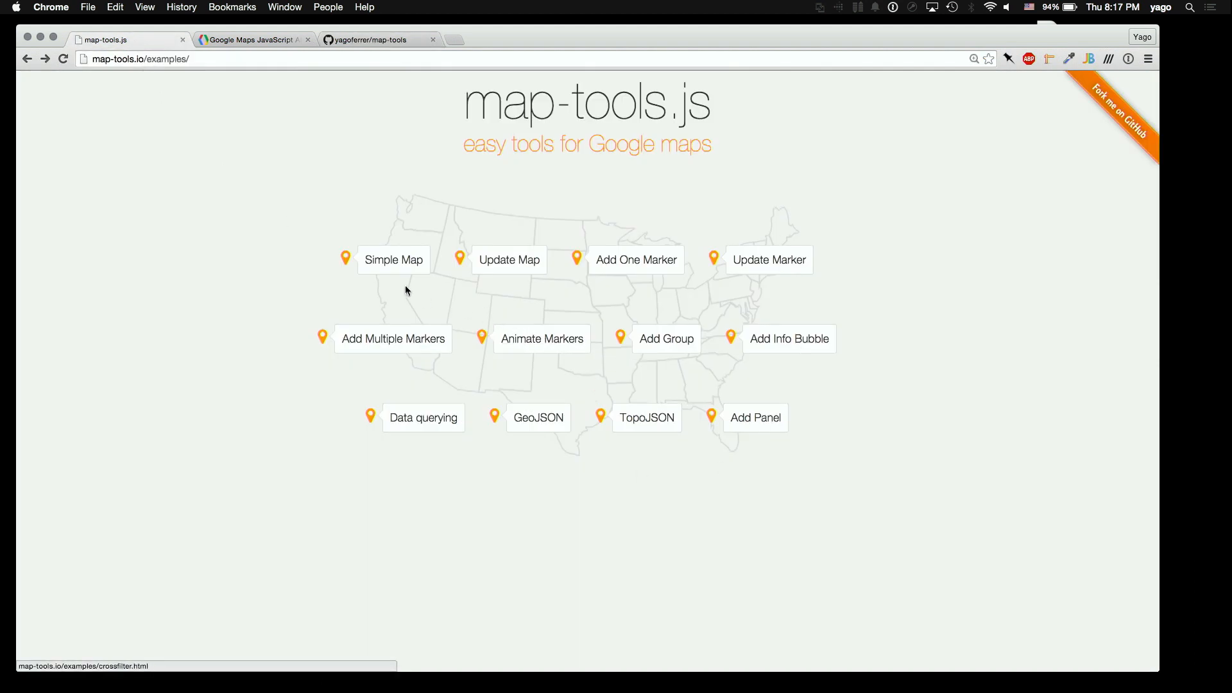
Open the Simple Map demo showing a Barcelona road map beside its creation code
click(393, 259)
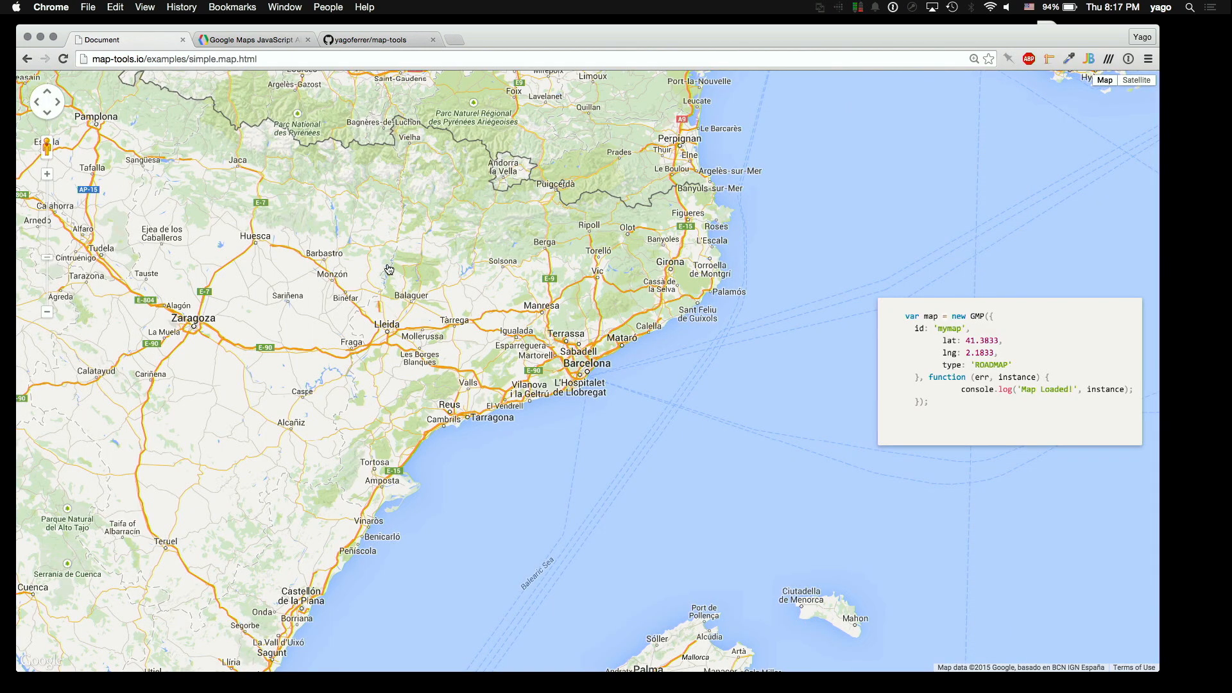
mouse_move(973, 444)
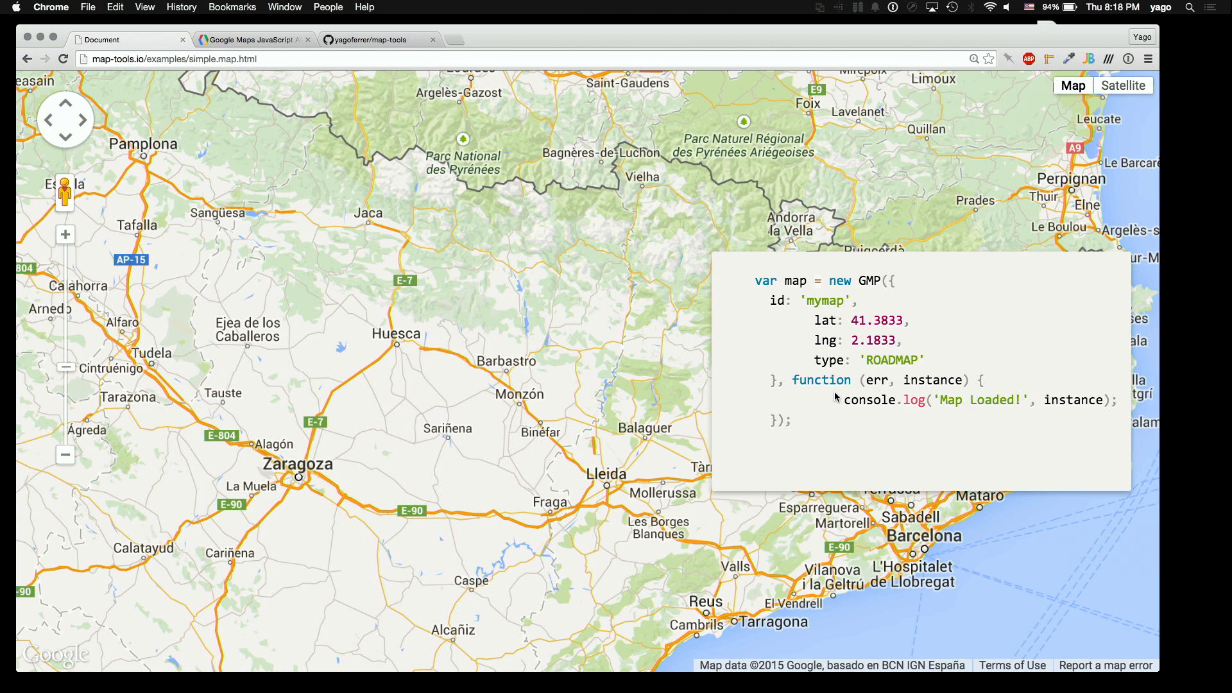
Return to the examples list and open the Data querying demo with Madrid, Zaragoza and Barcelona markers
click(28, 58)
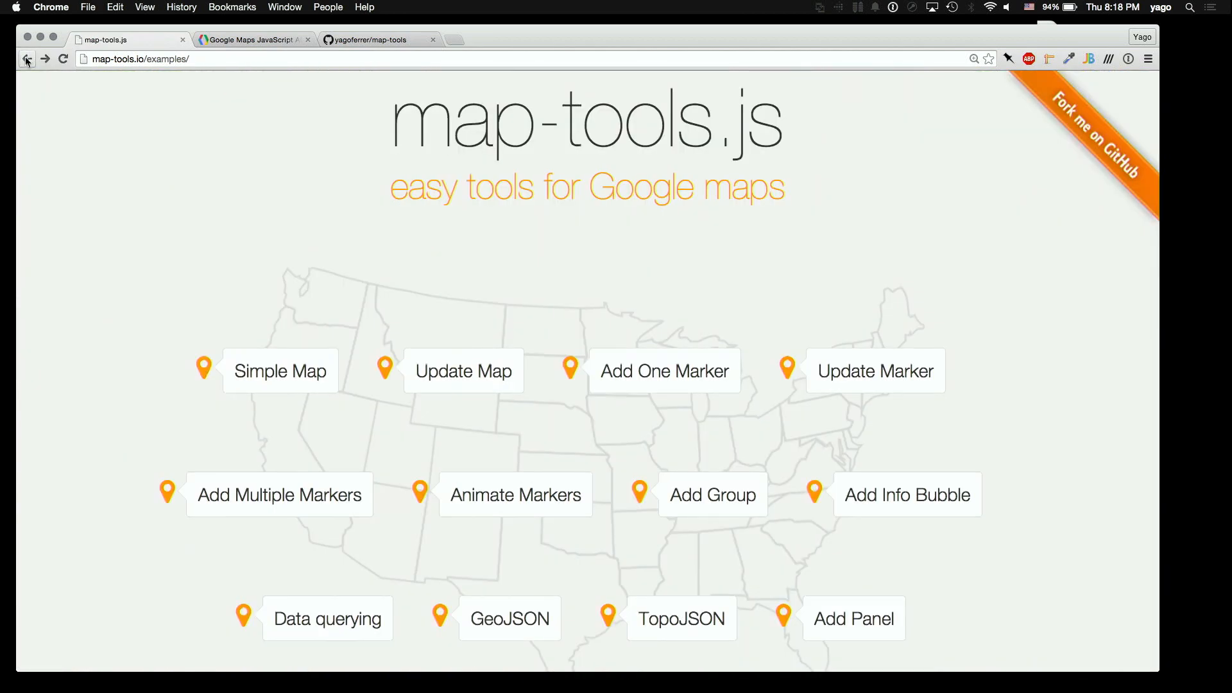
mouse_move(179, 445)
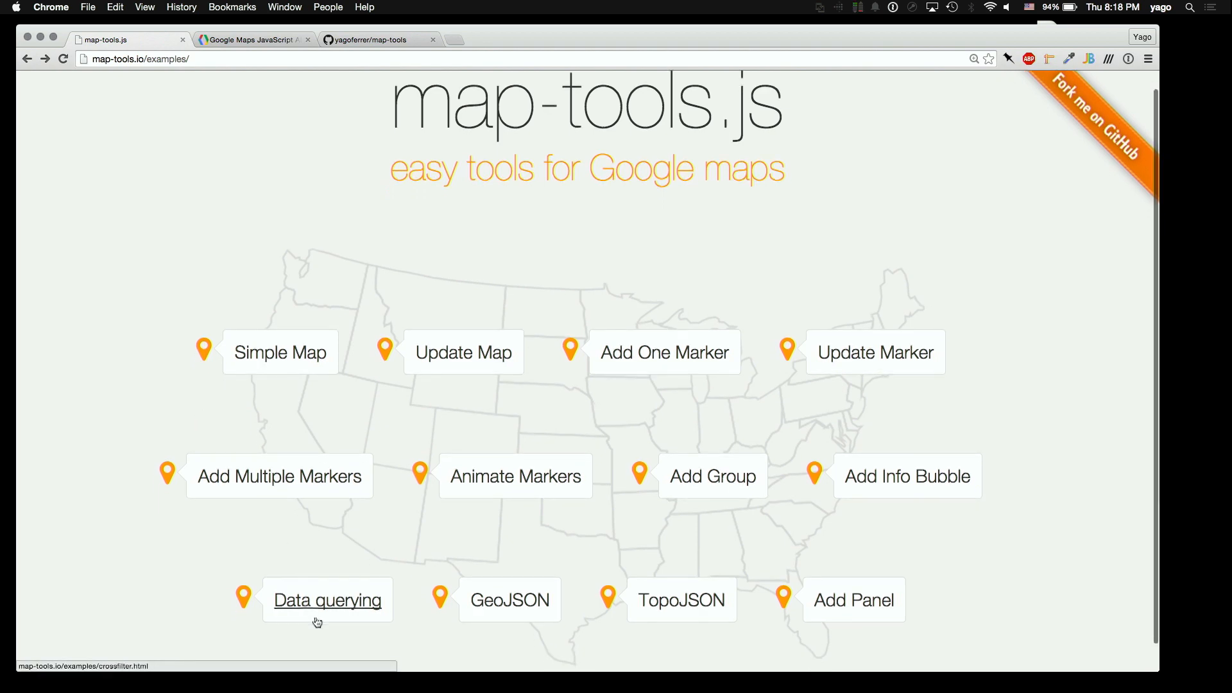
click(328, 600)
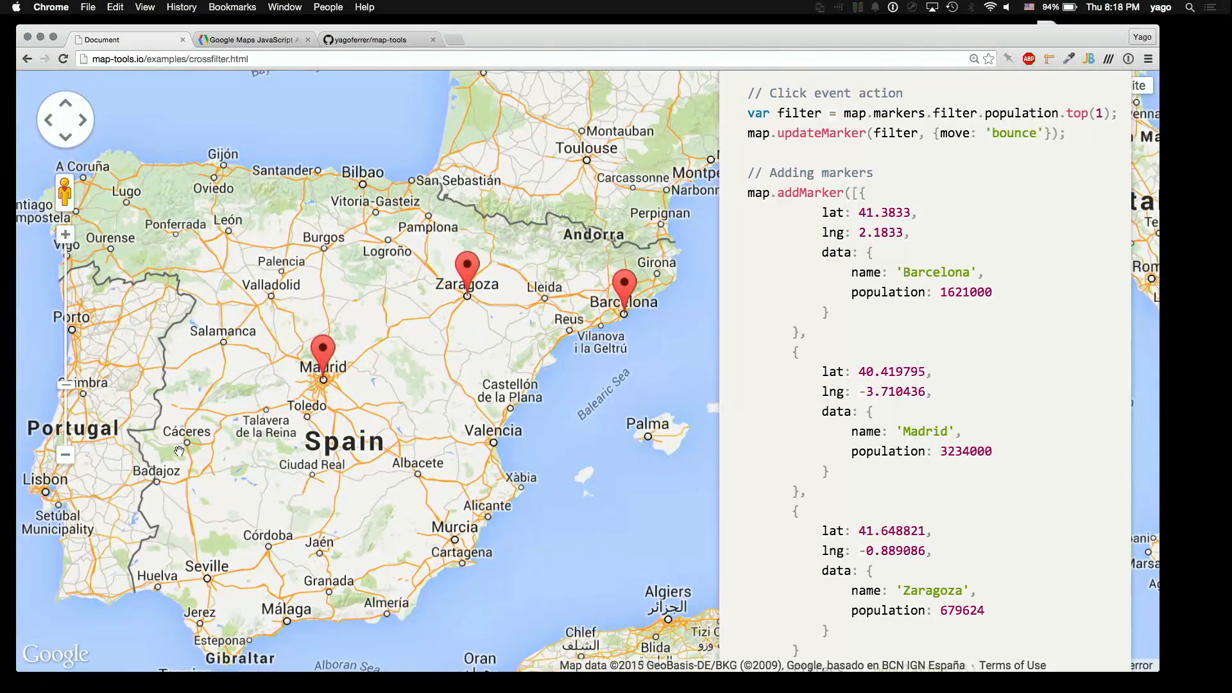
mouse_move(710, 233)
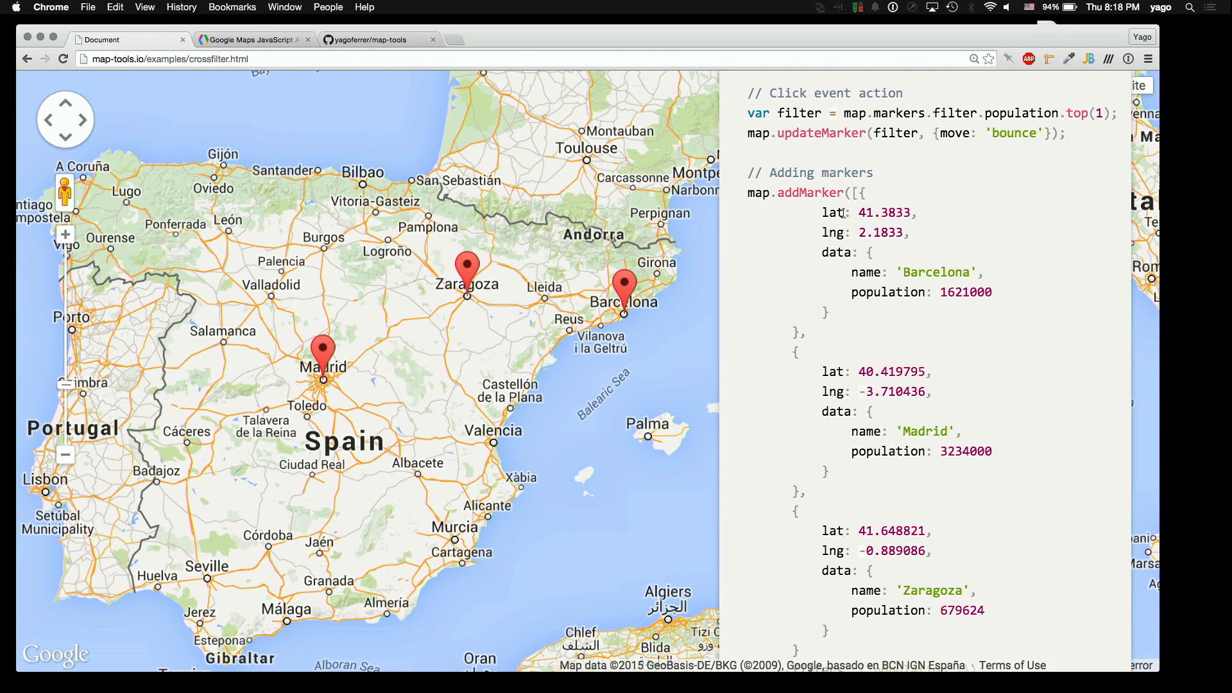
mouse_move(820, 339)
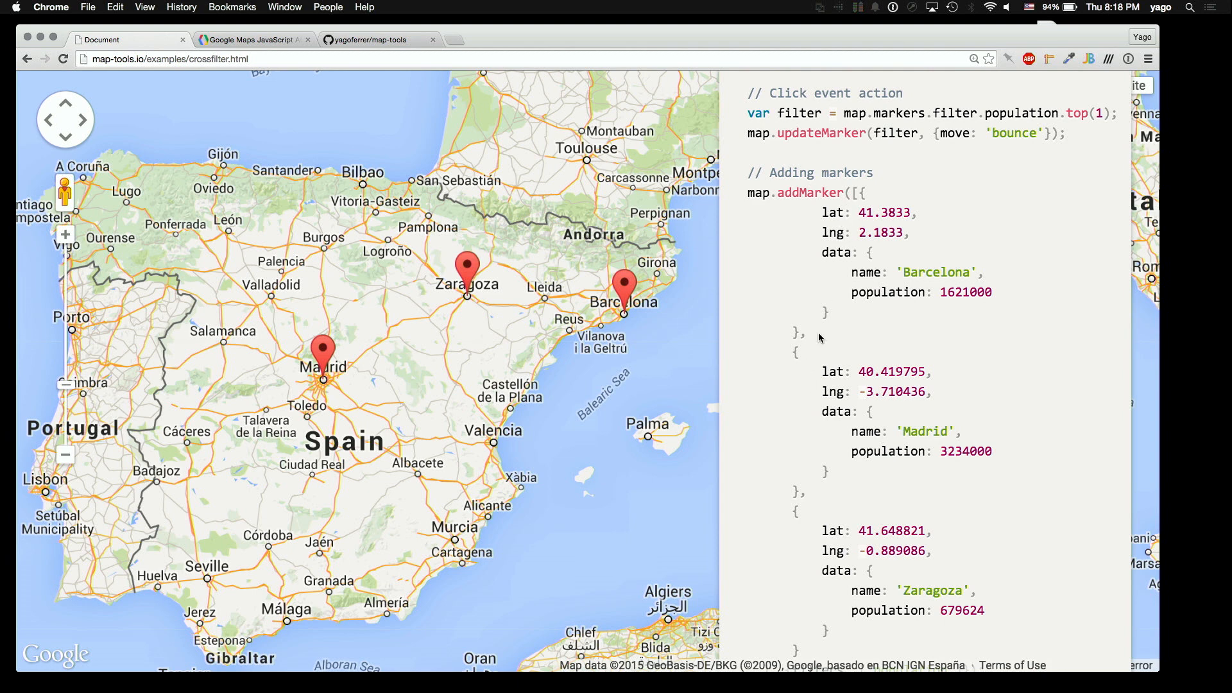
mouse_move(696, 321)
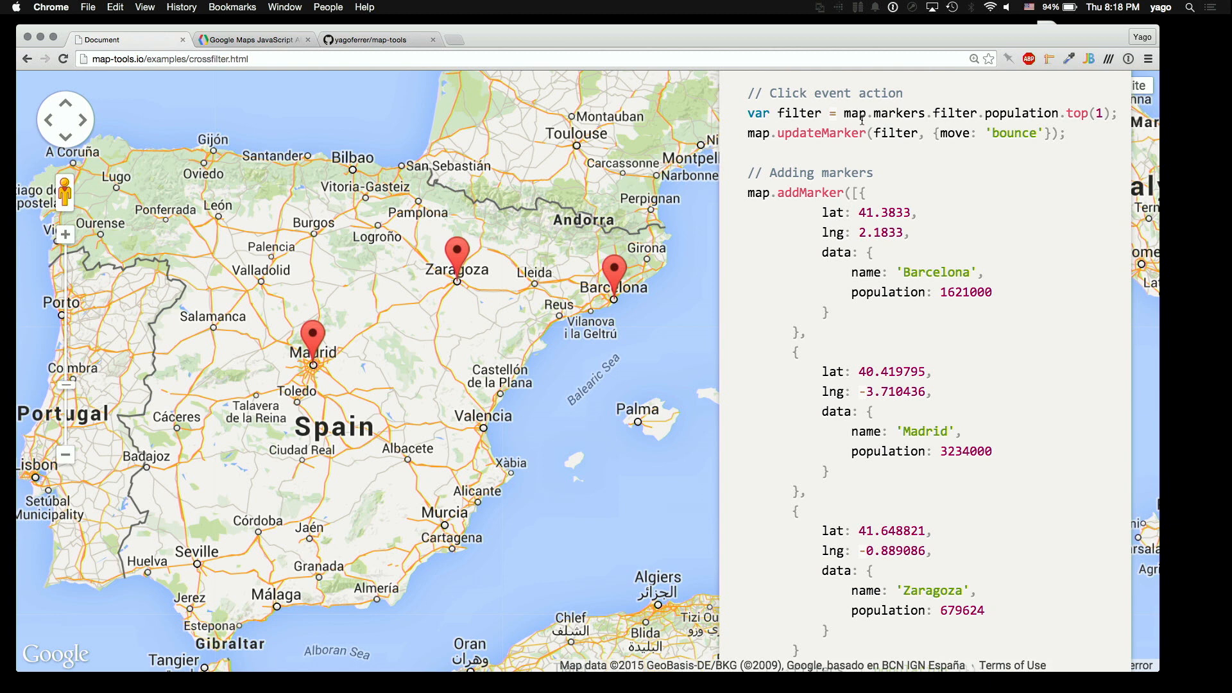
mouse_move(870, 123)
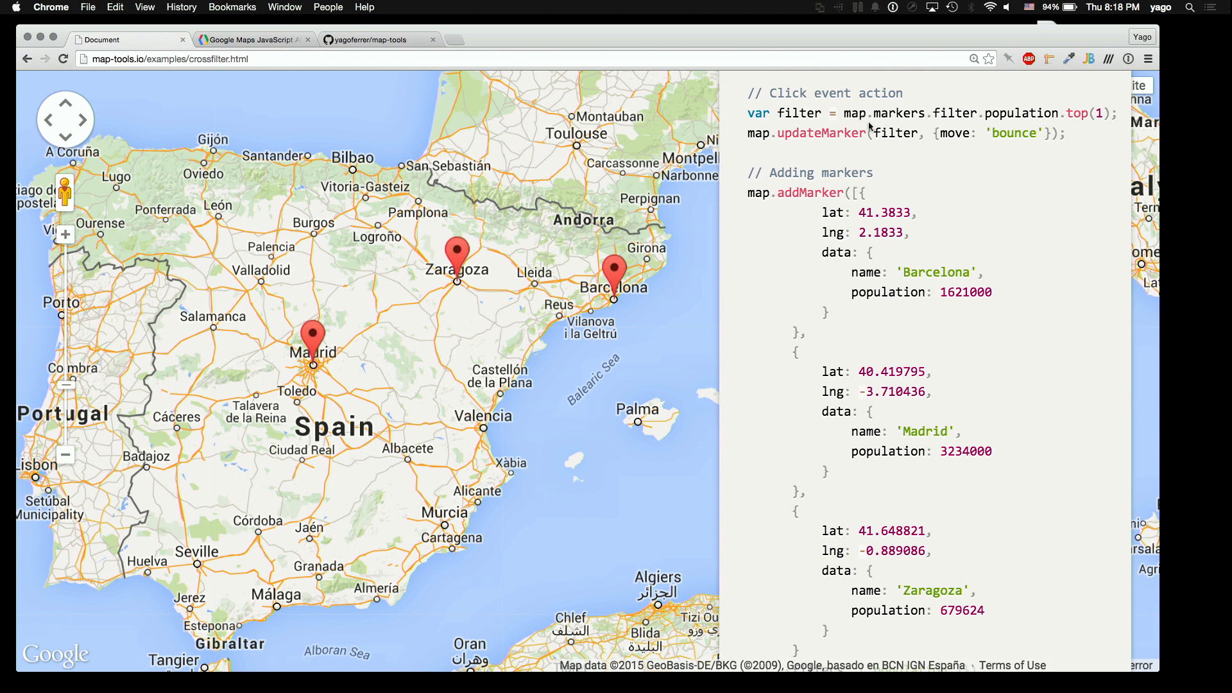
mouse_move(1027, 124)
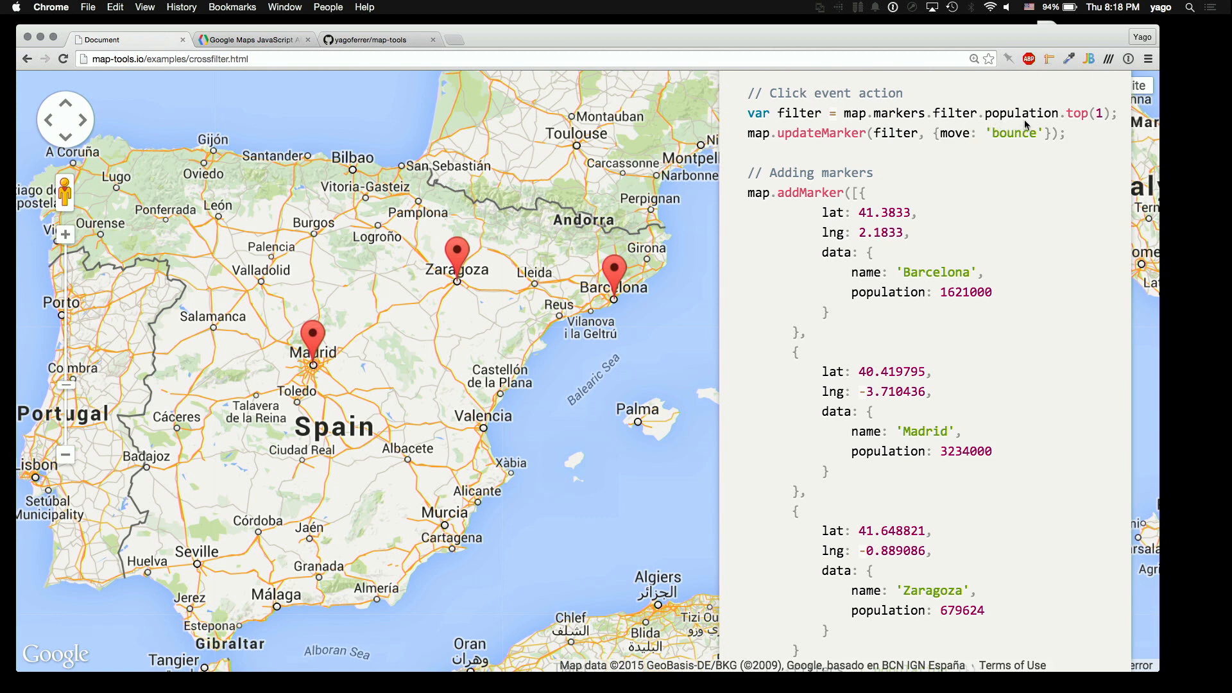
mouse_move(1030, 132)
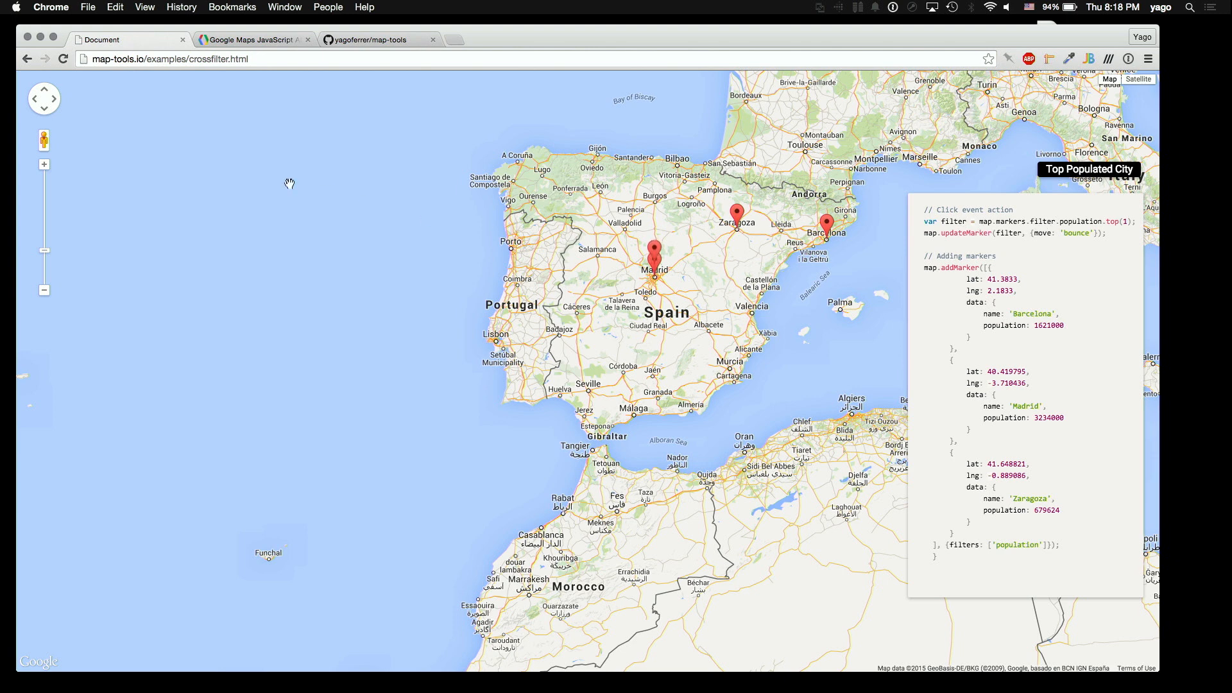
Return to the examples list and open the TopoJSON demo of the United States map
click(25, 58)
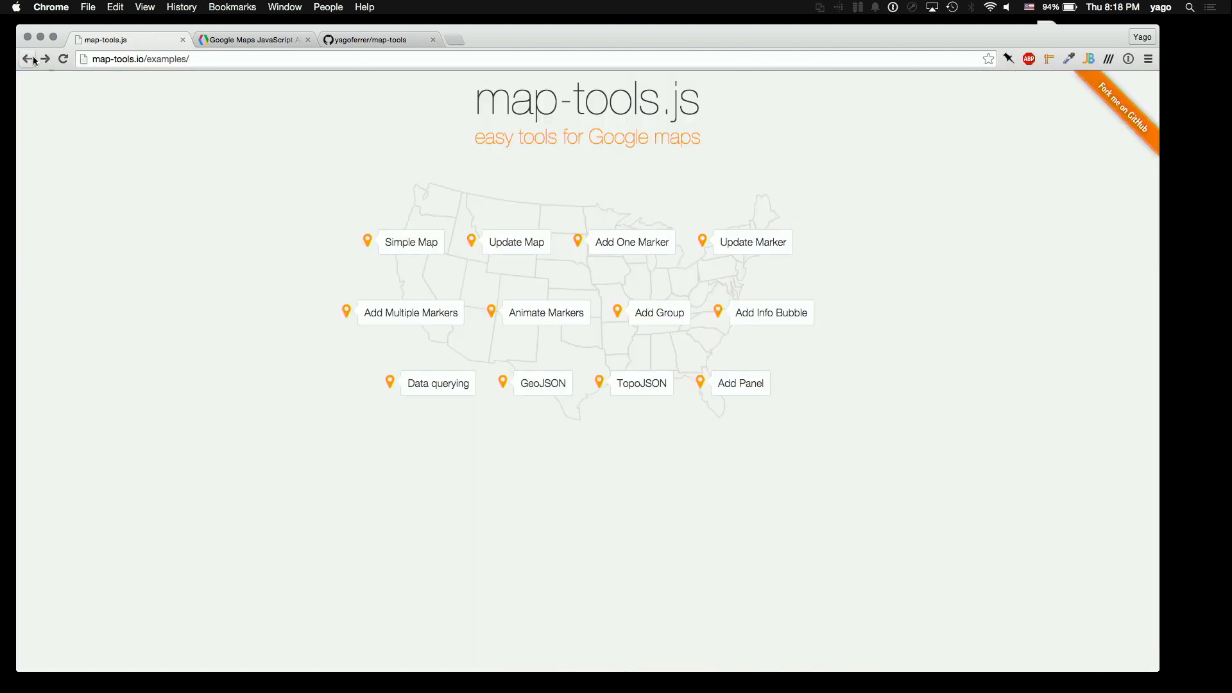
mouse_move(626, 392)
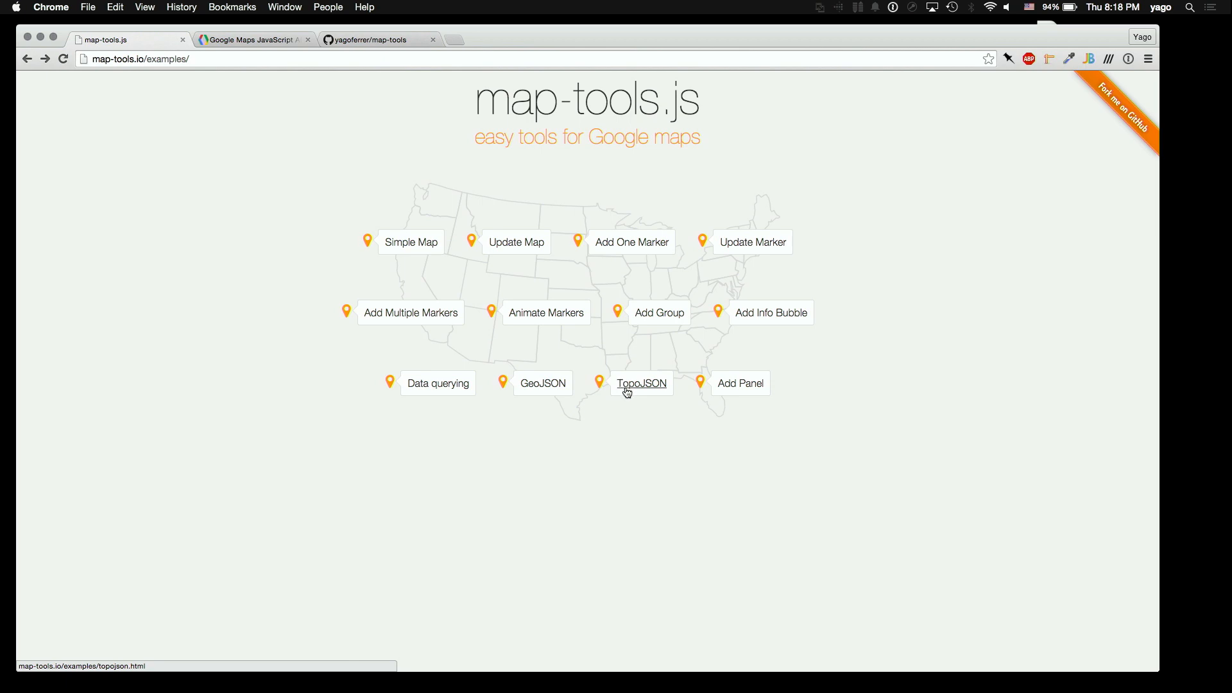
click(641, 383)
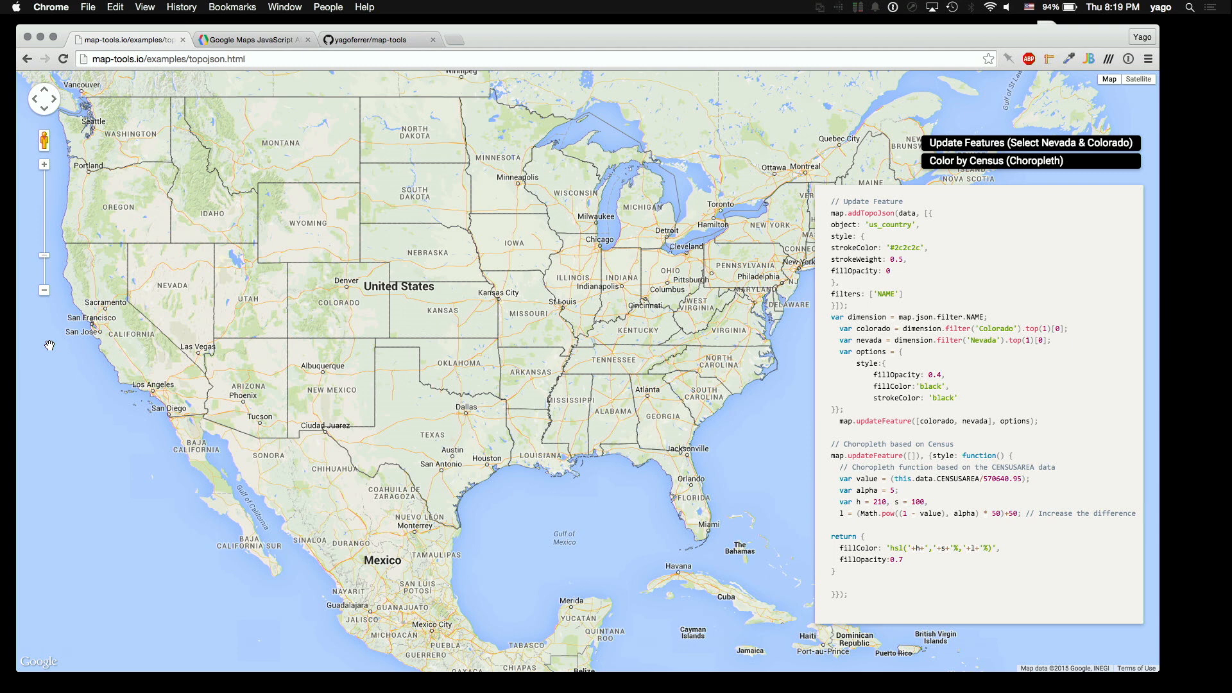
mouse_move(884, 406)
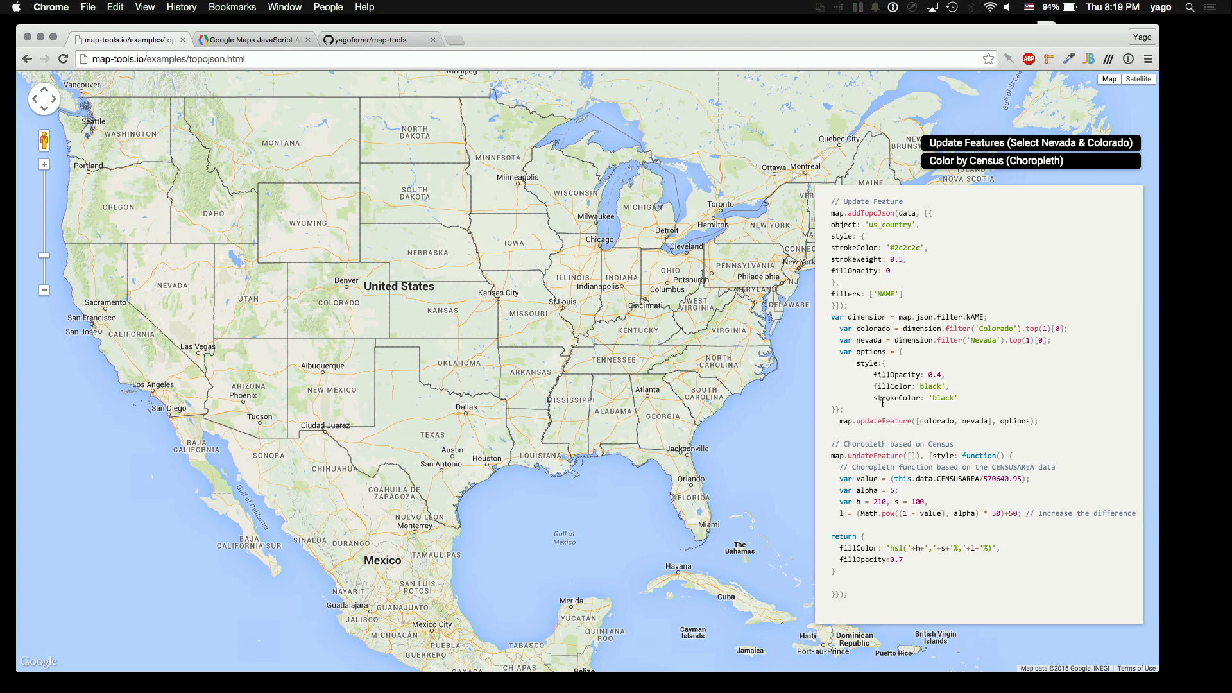
mouse_move(934, 432)
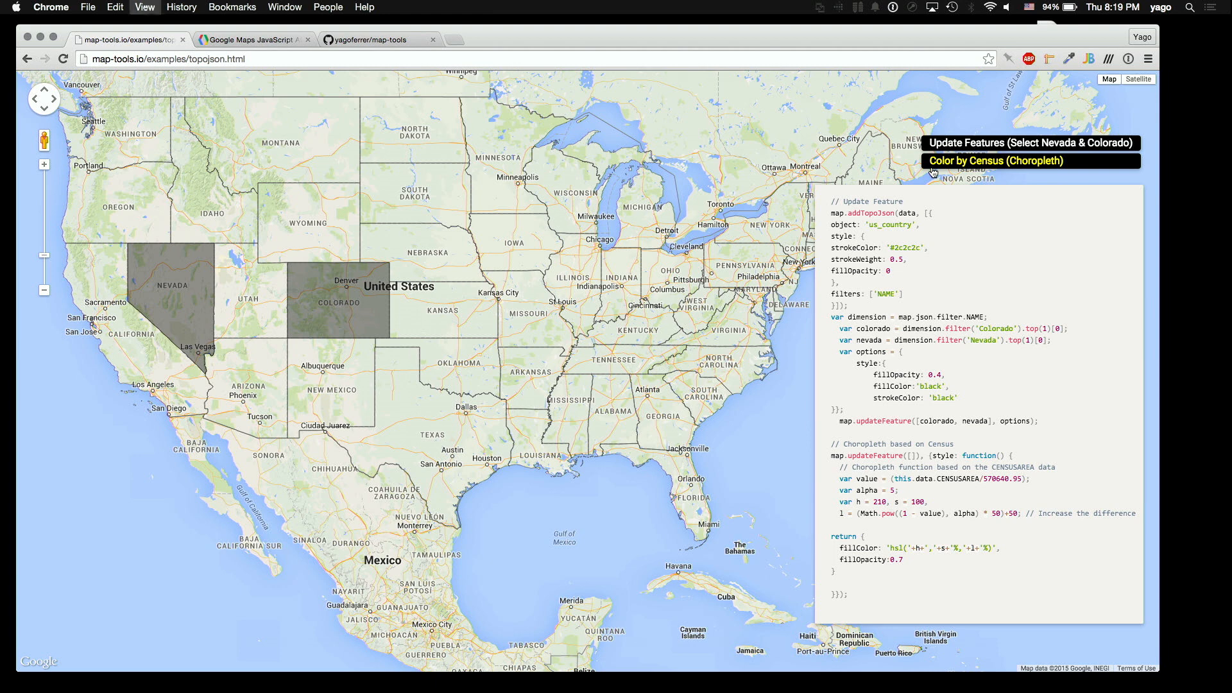
Evaluate map.json in the developer console and expand its properties
key(F12)
text(map.js)
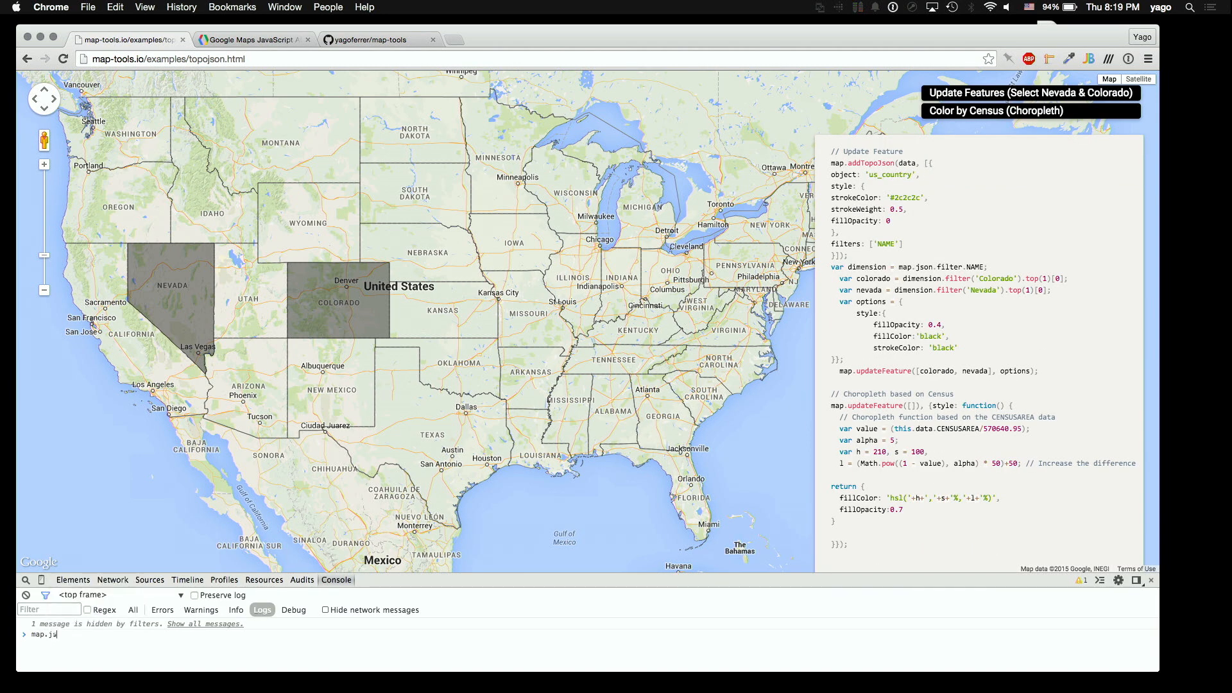
key(Enter)
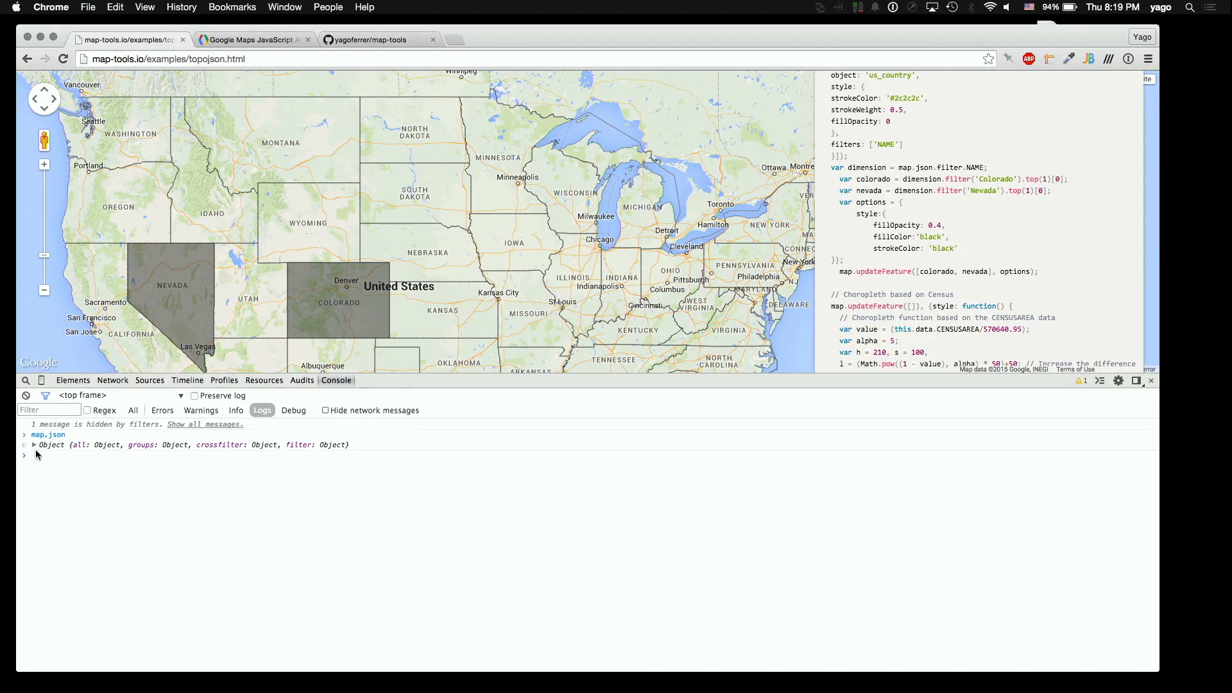
click(33, 444)
text(map.json)
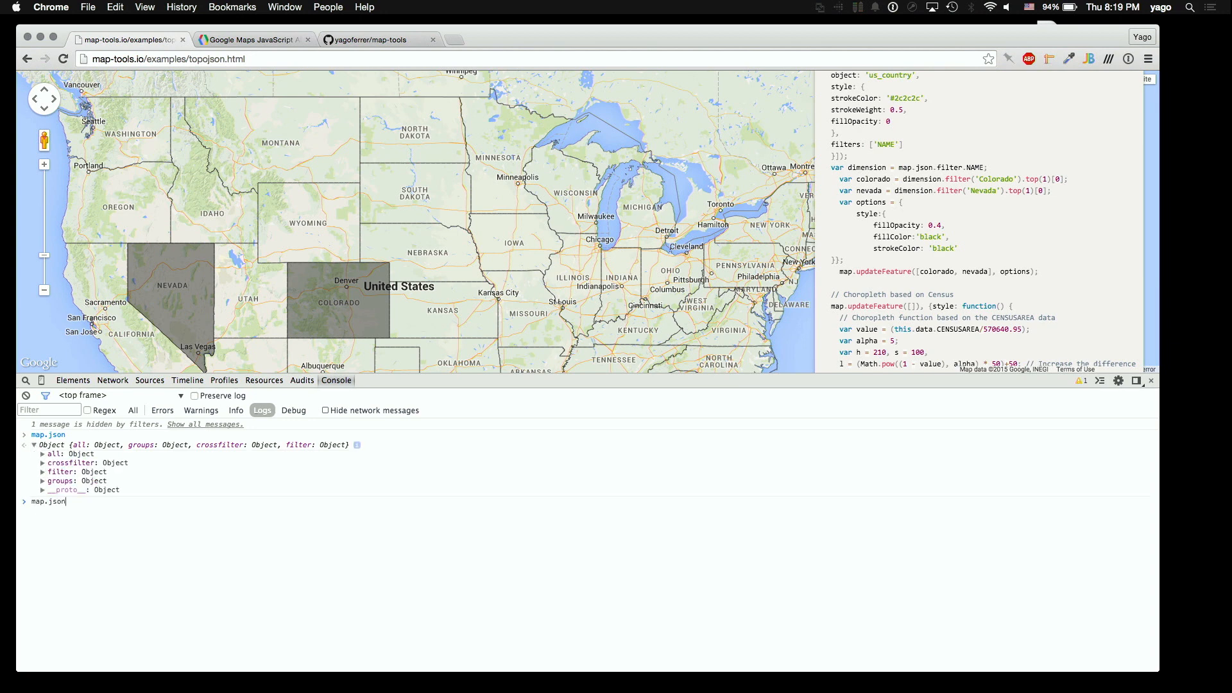
Evaluate map.json.all and expand one feature and its data
text(.fi)
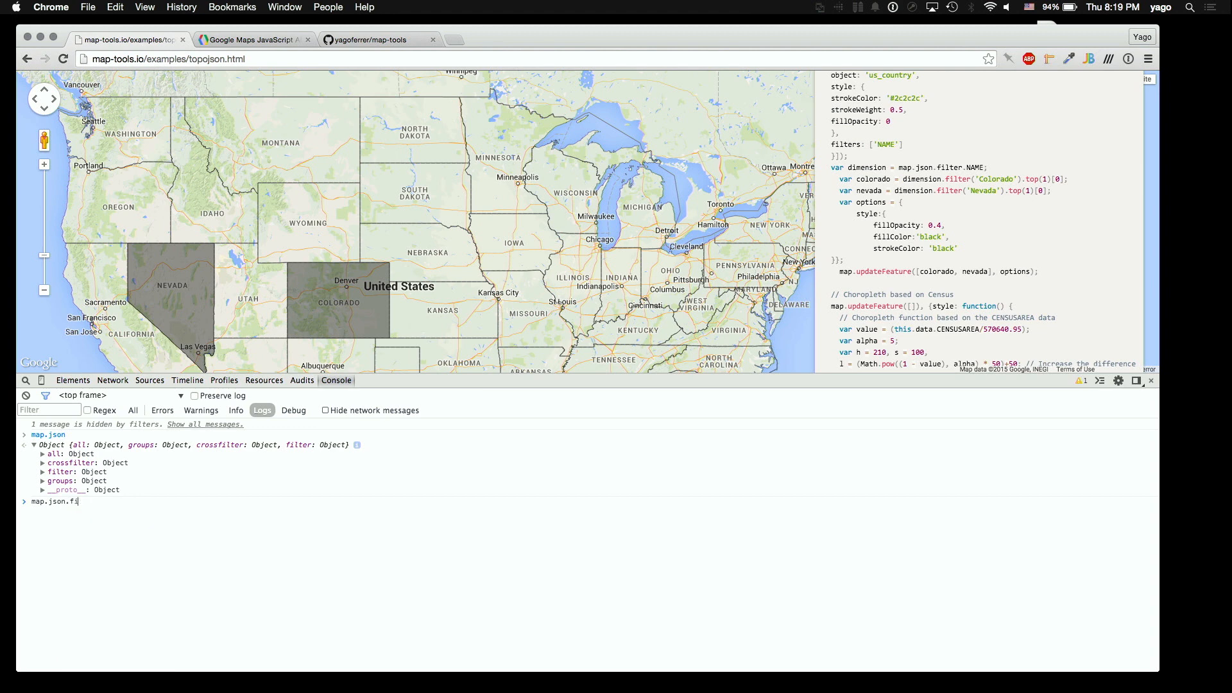
text(all)
key(Enter)
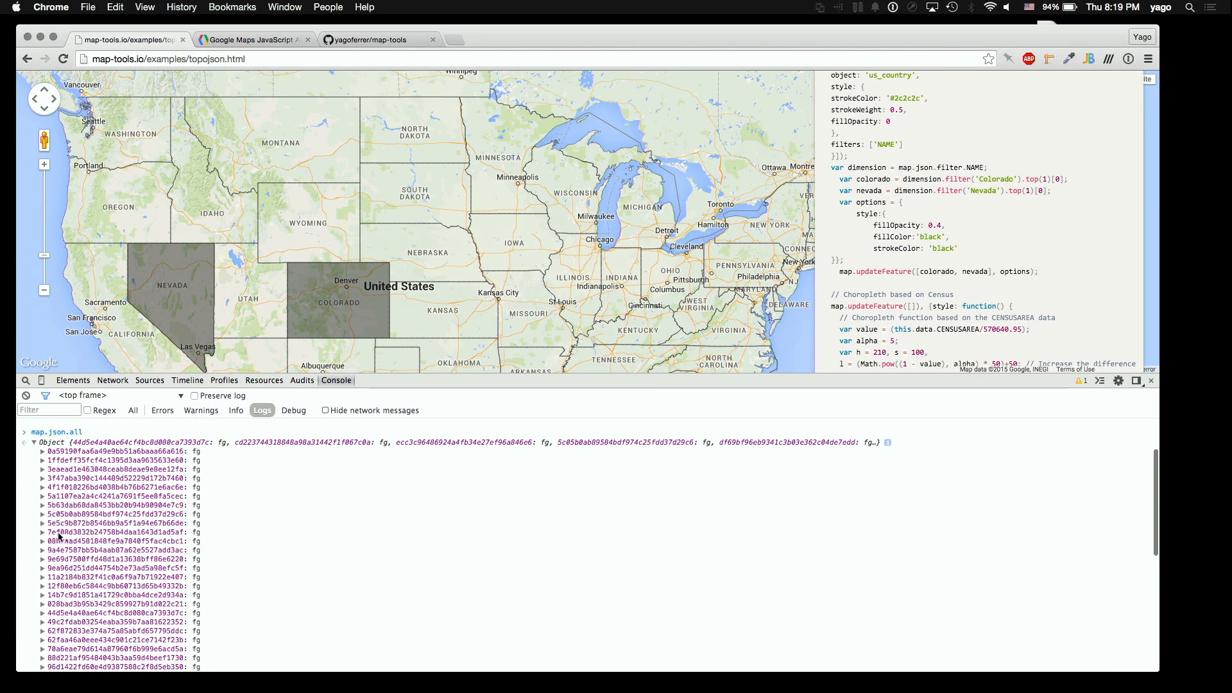
click(34, 530)
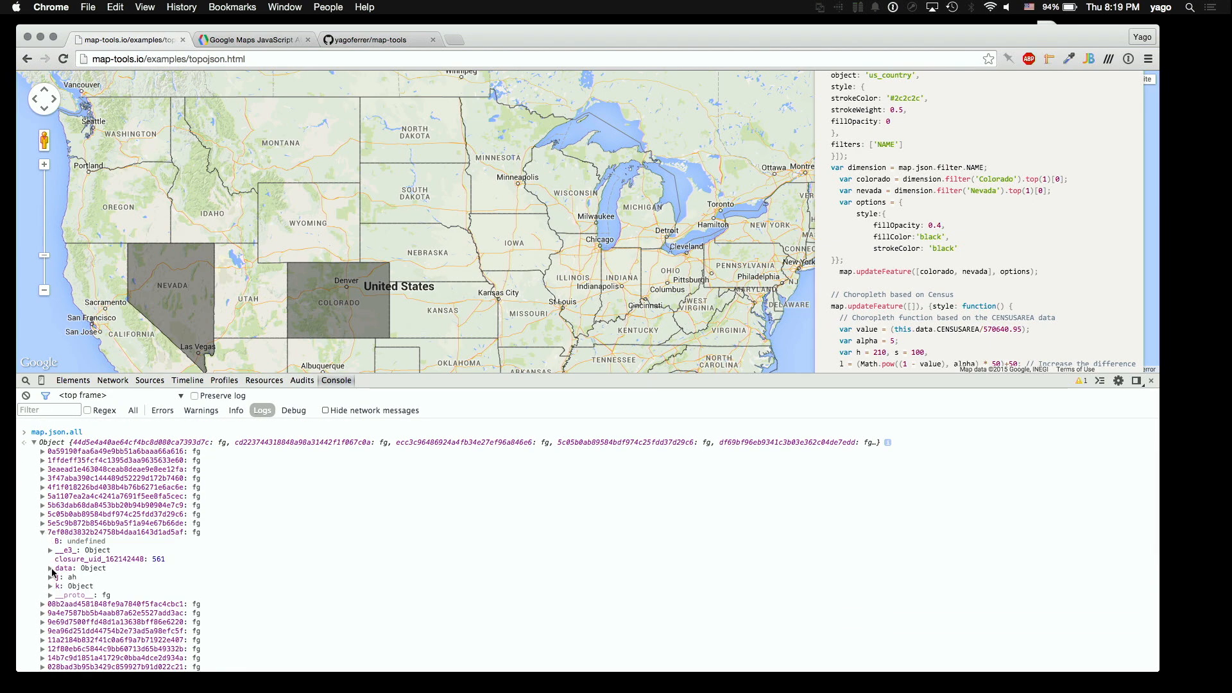
click(46, 567)
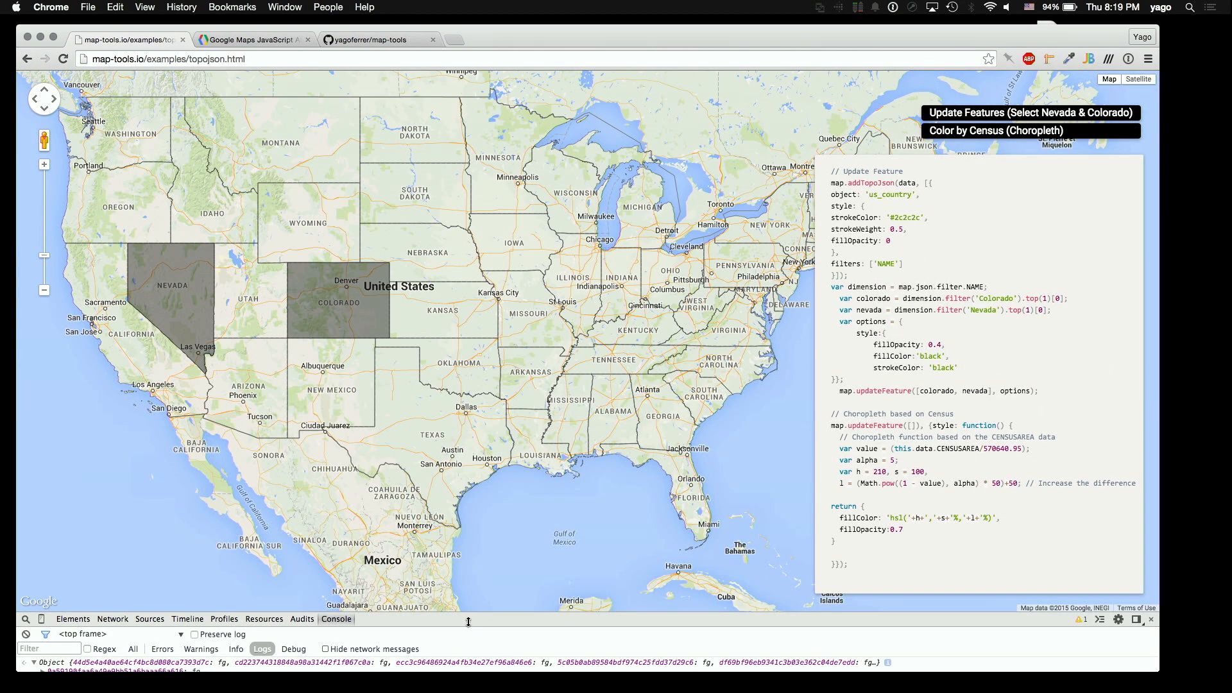
mouse_move(652, 517)
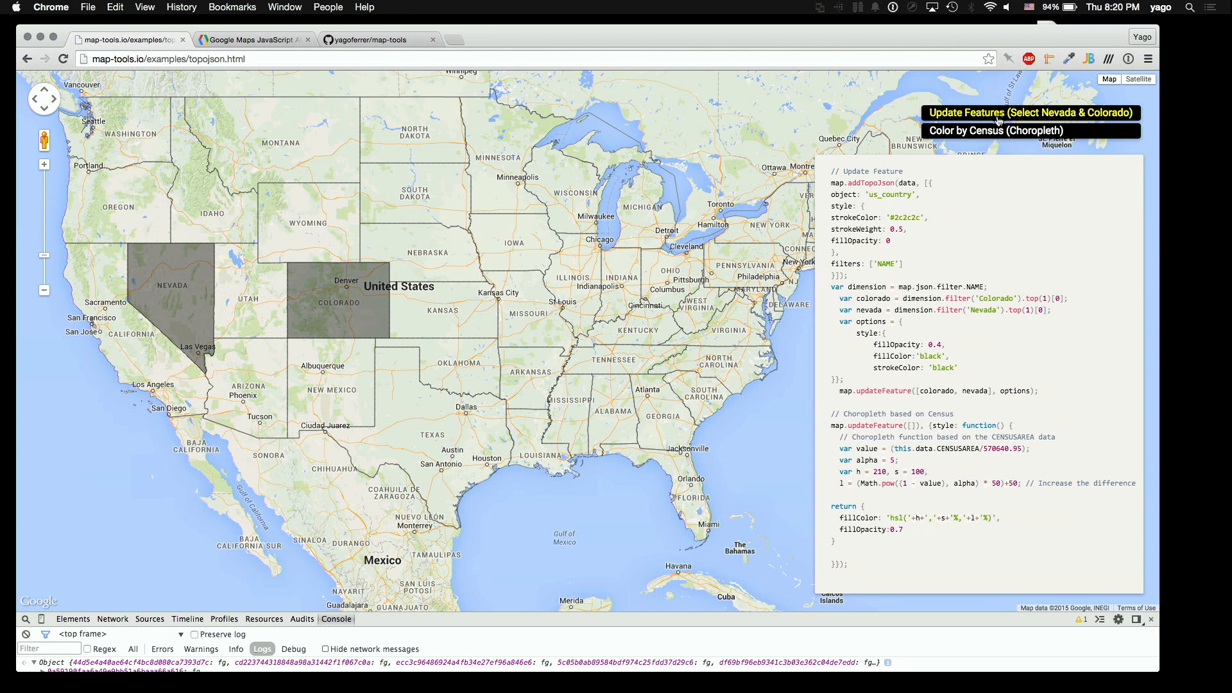
Recolor the US states as a blue census choropleth, then return to the examples list
click(995, 131)
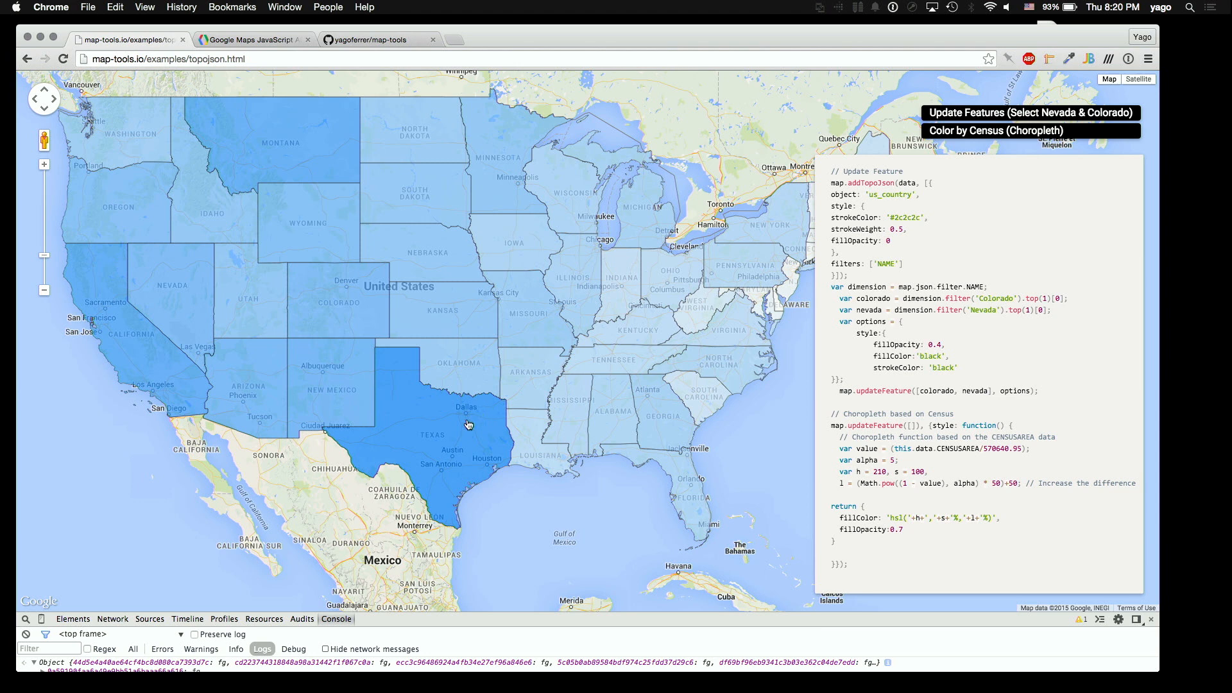
click(25, 58)
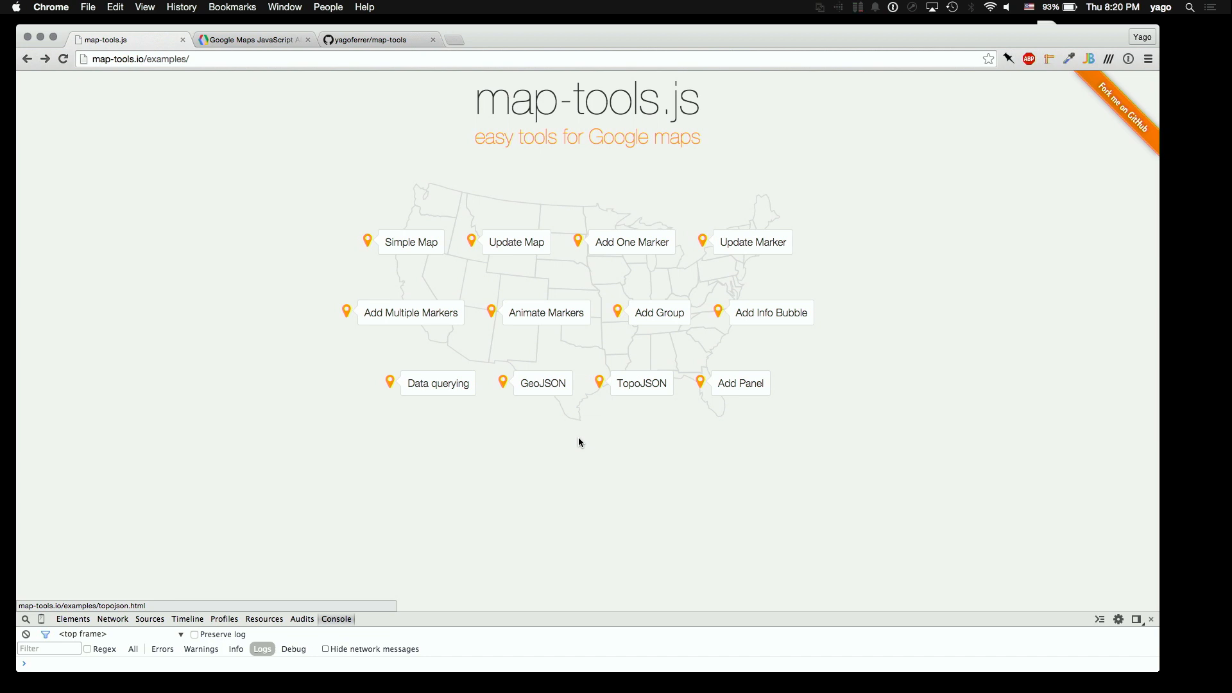
mouse_move(725, 393)
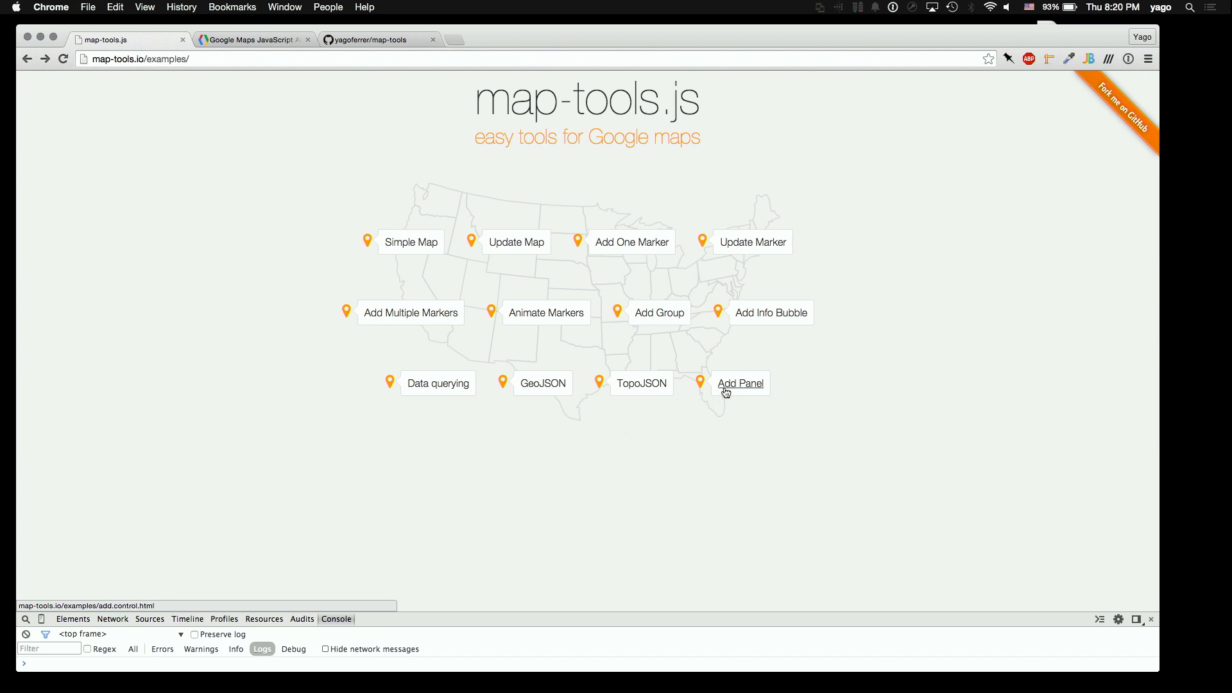
Open the Add Panel demo with a Locations menu over the Catalonia map
click(741, 383)
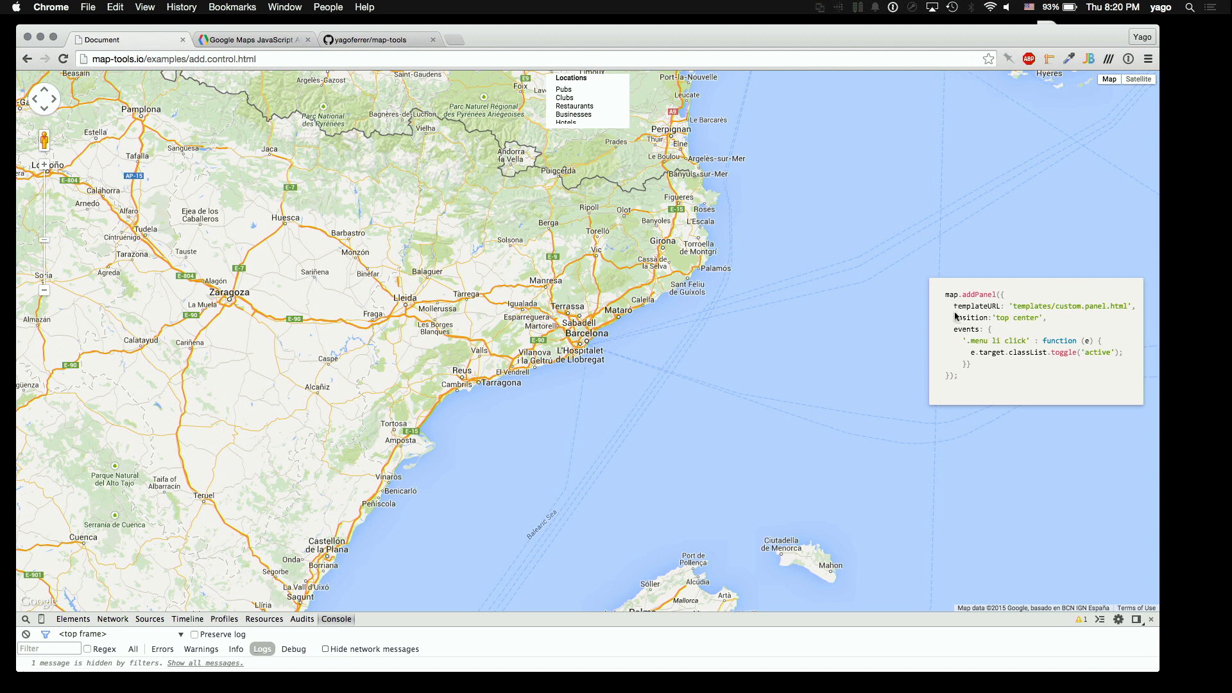
mouse_move(645, 157)
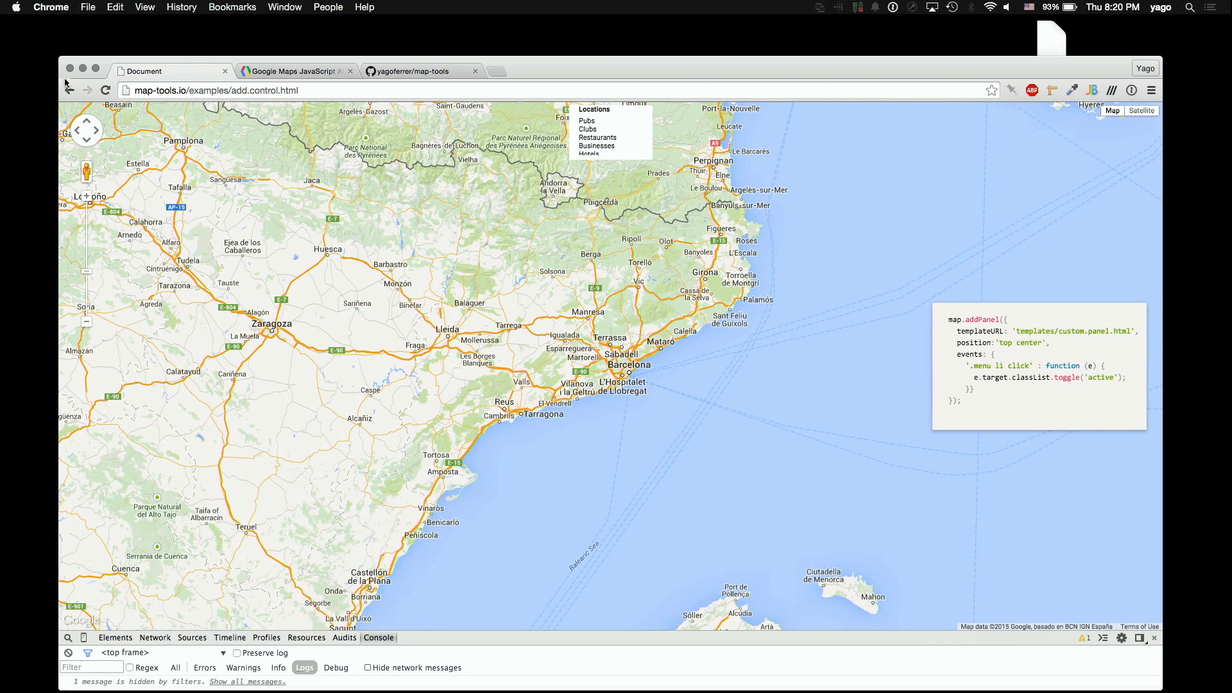
Switch to the map-tools repository tab and scroll through its file list and 0.5.0 README
click(416, 70)
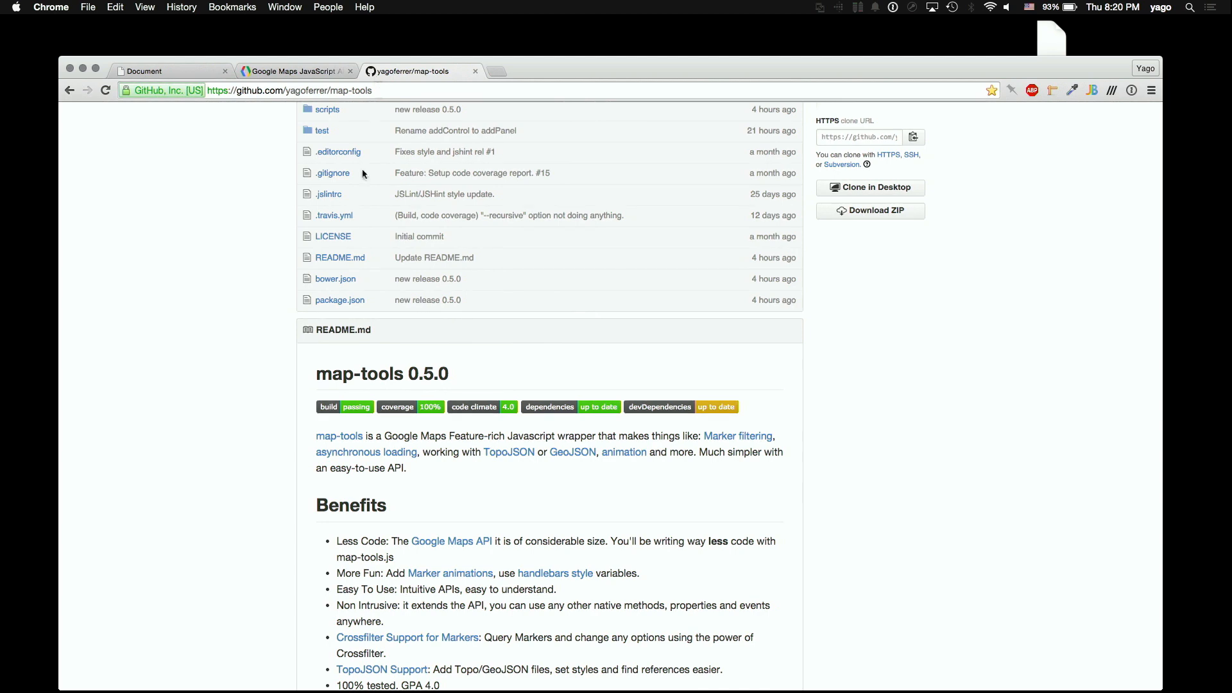
scroll(up, 3)
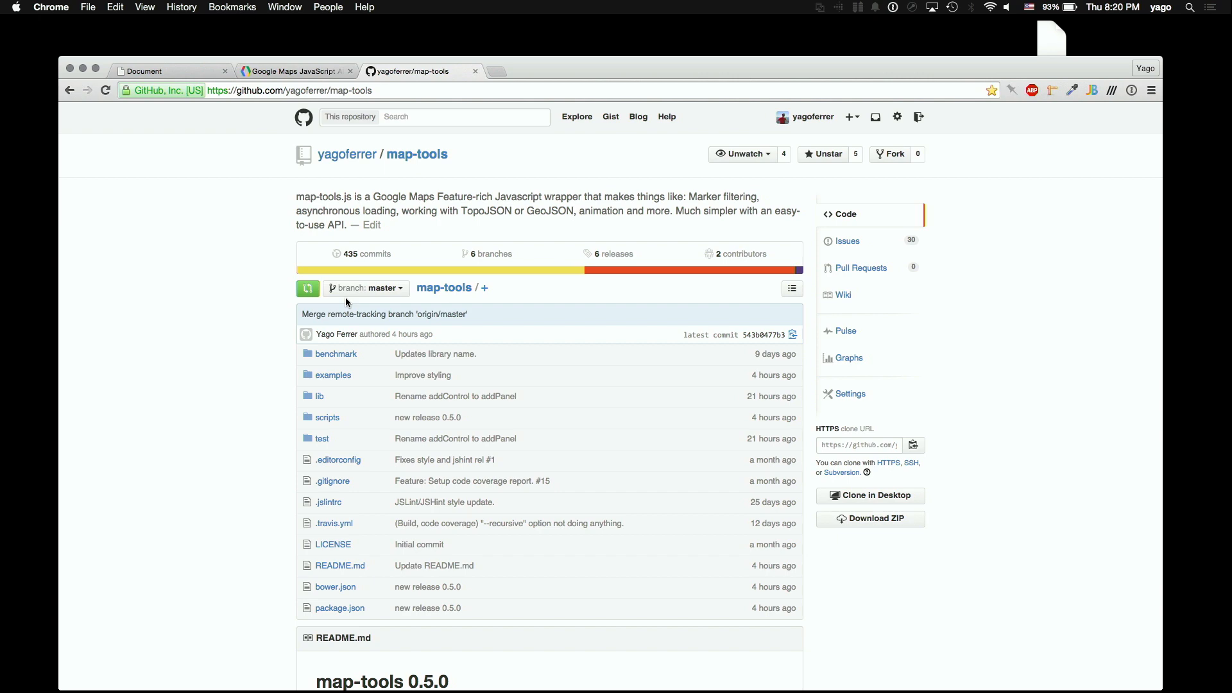
mouse_move(148, 317)
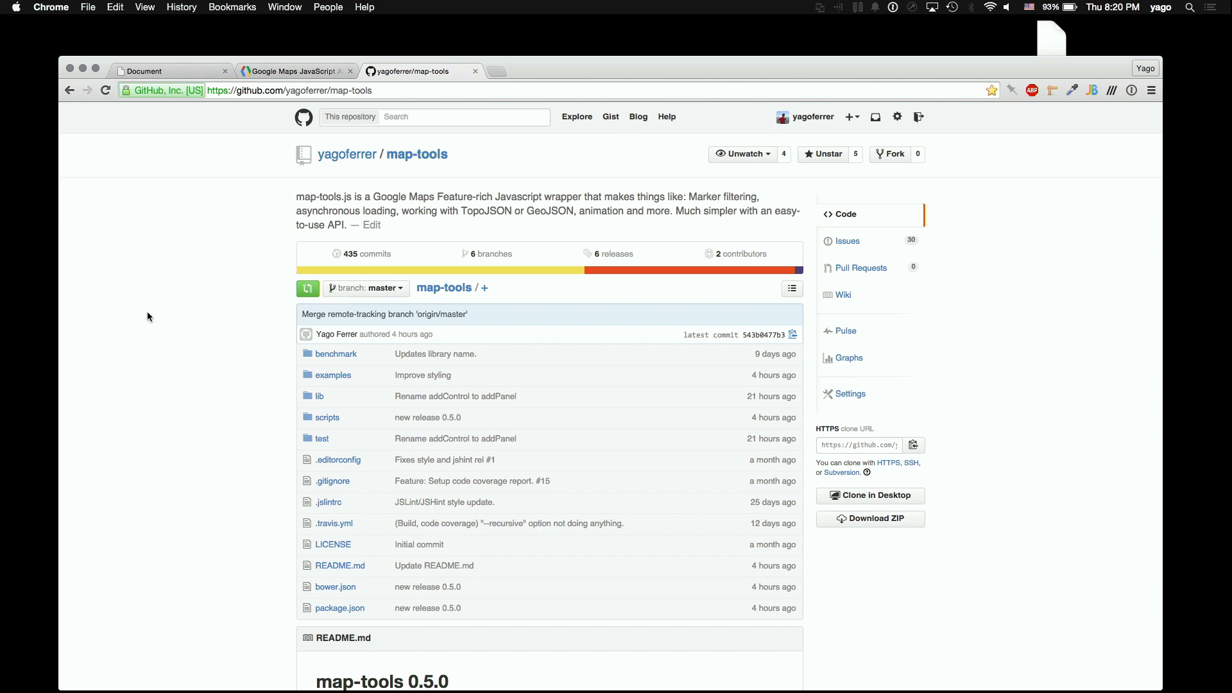
scroll(down, 3)
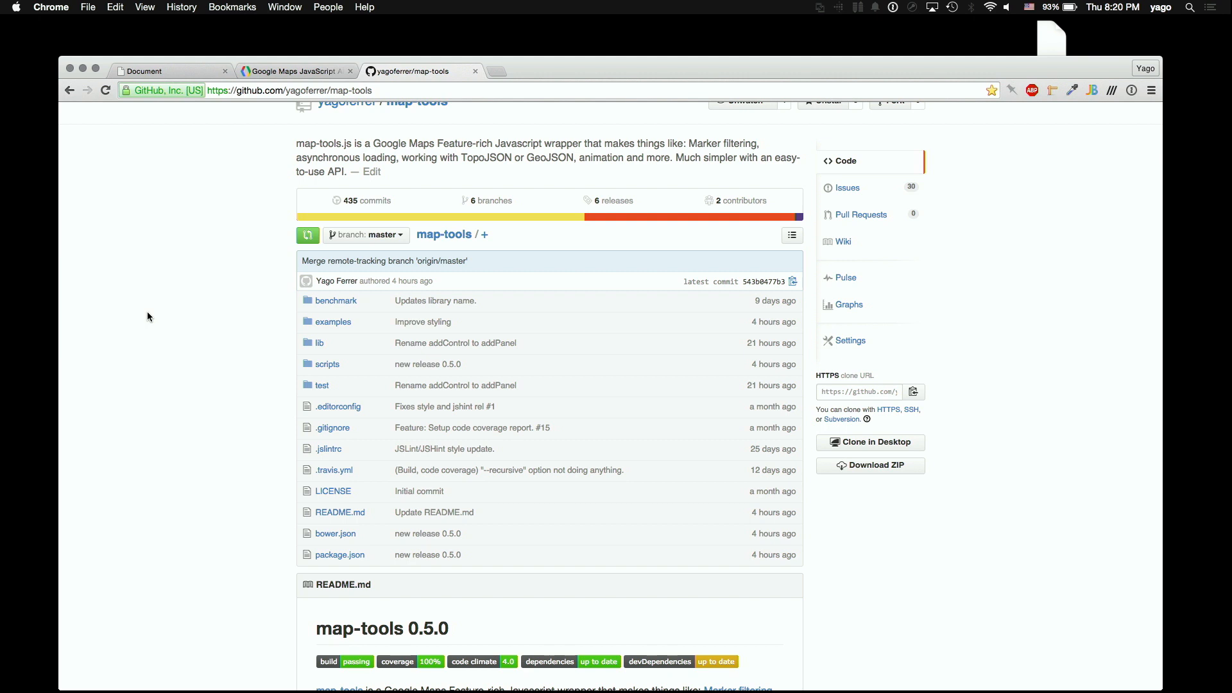
mouse_move(163, 378)
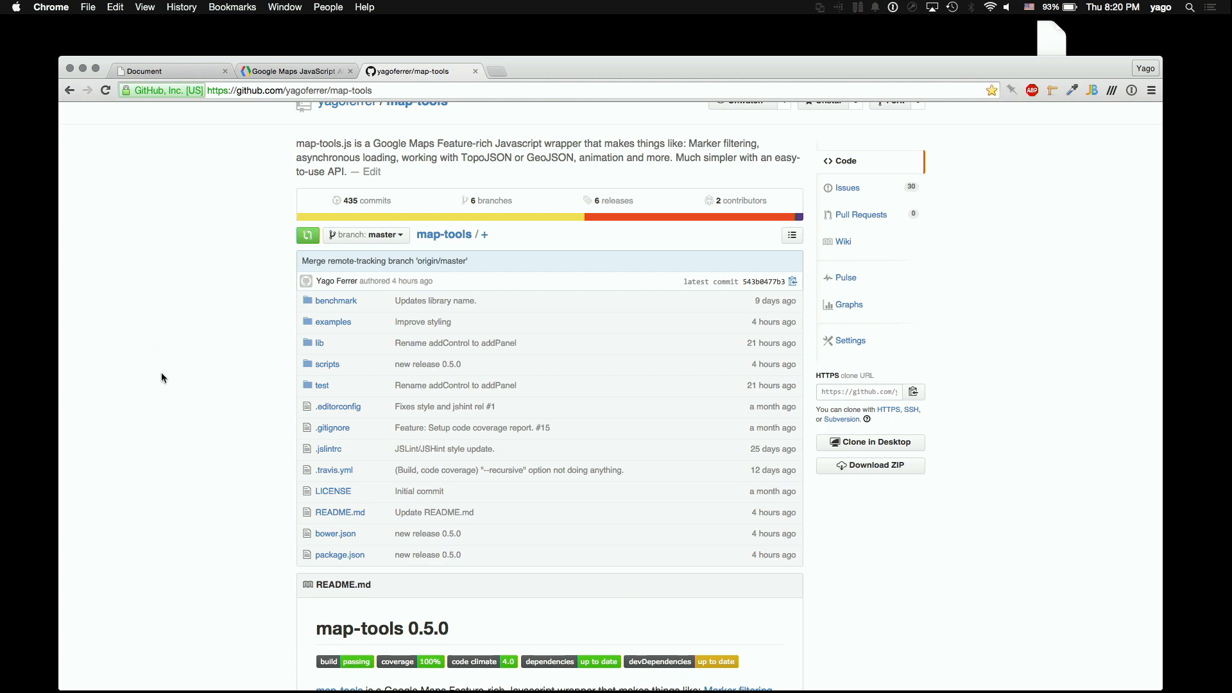
scroll(down, 3)
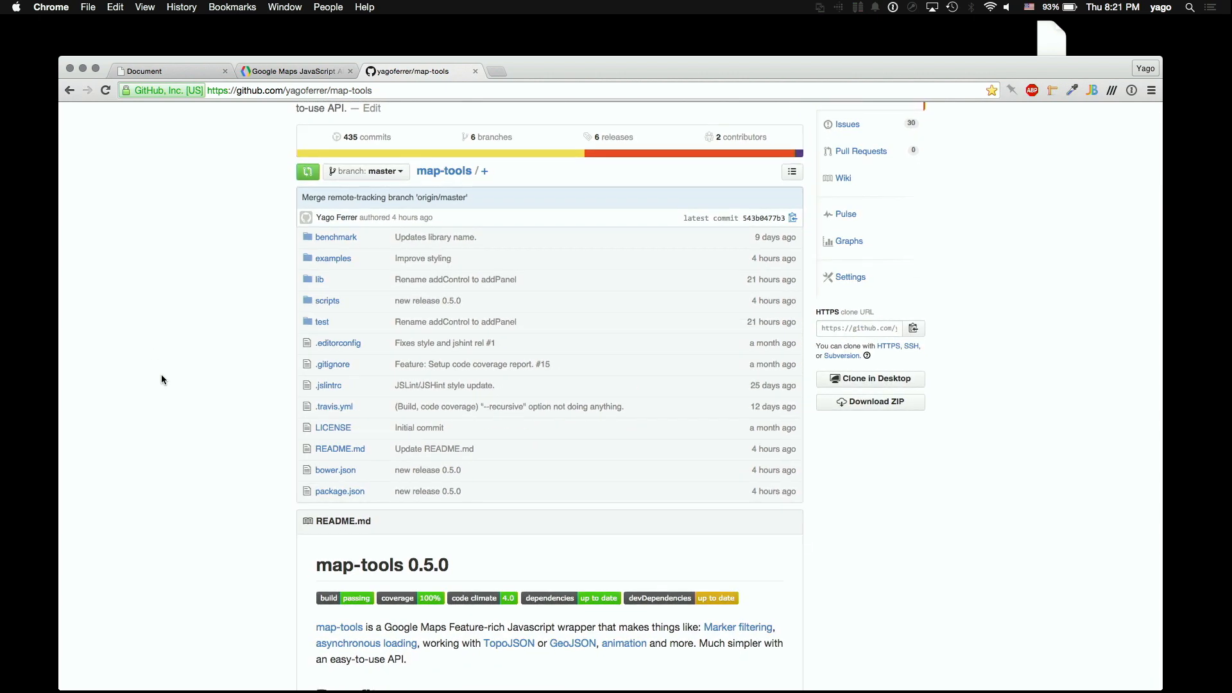